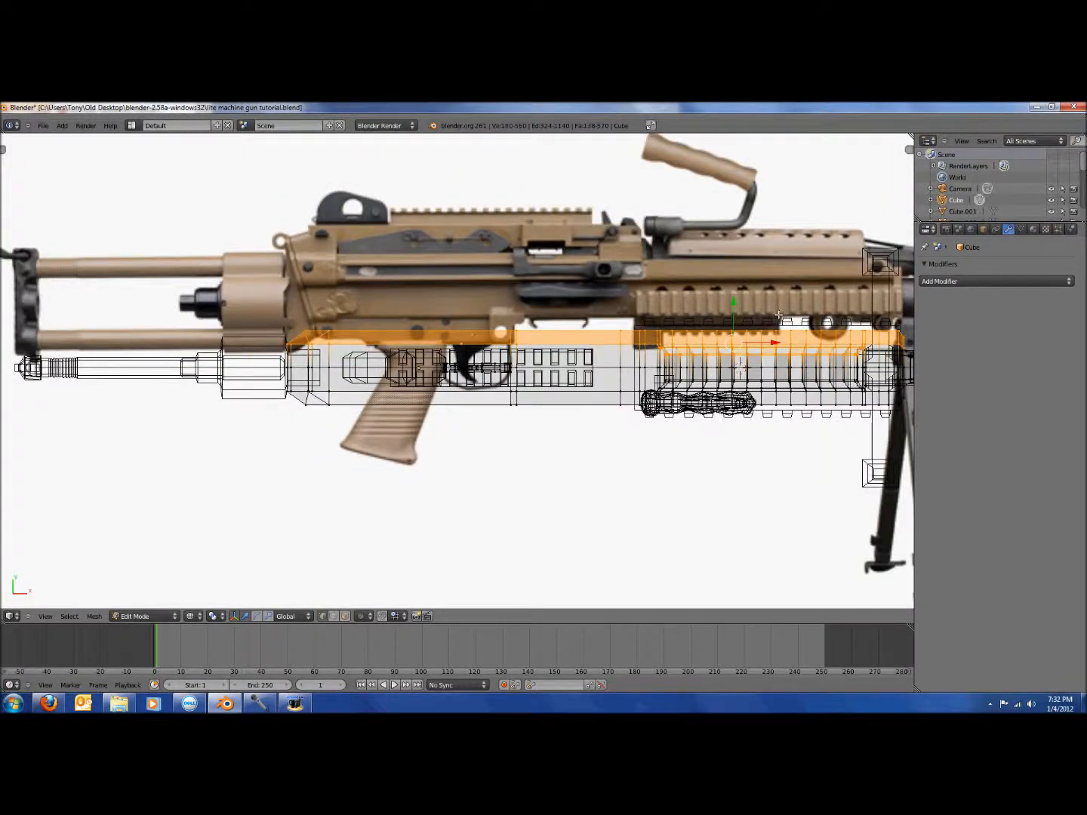
Show the receiver in solid shading and add a Mirror modifier to it
{"action": "key", "text": "X"}
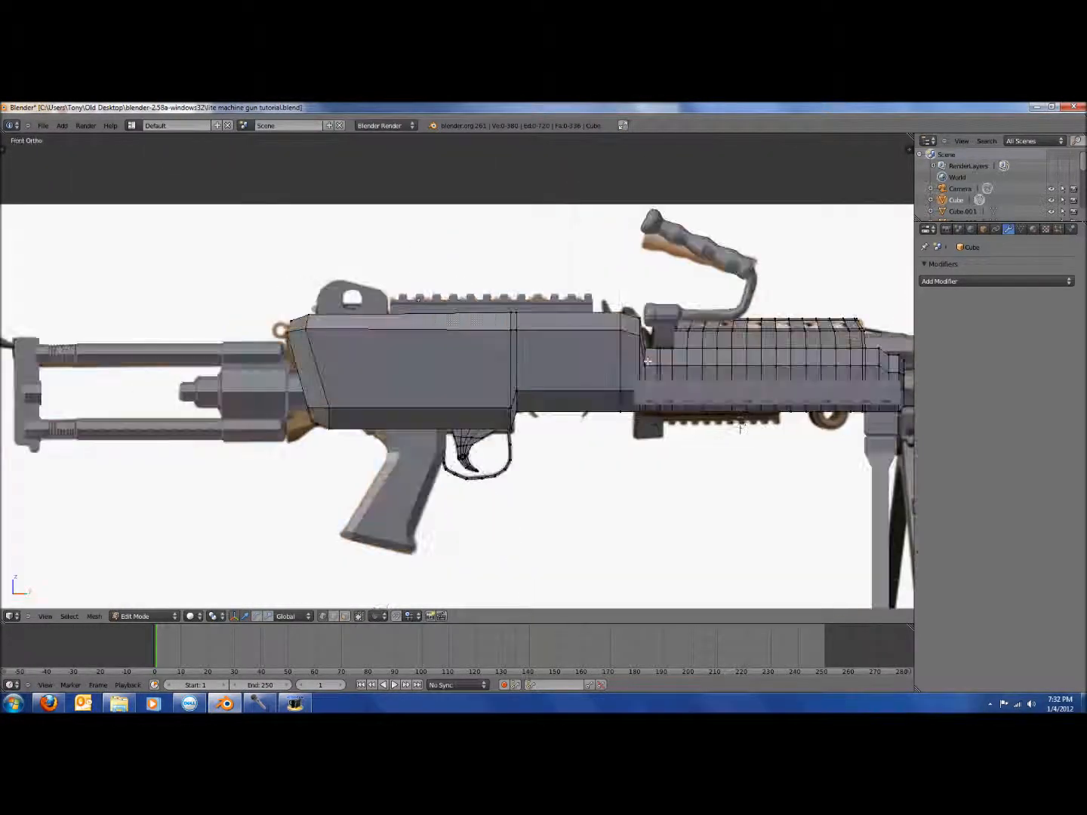
{"action": "left_click", "coordinate": [996, 281]}
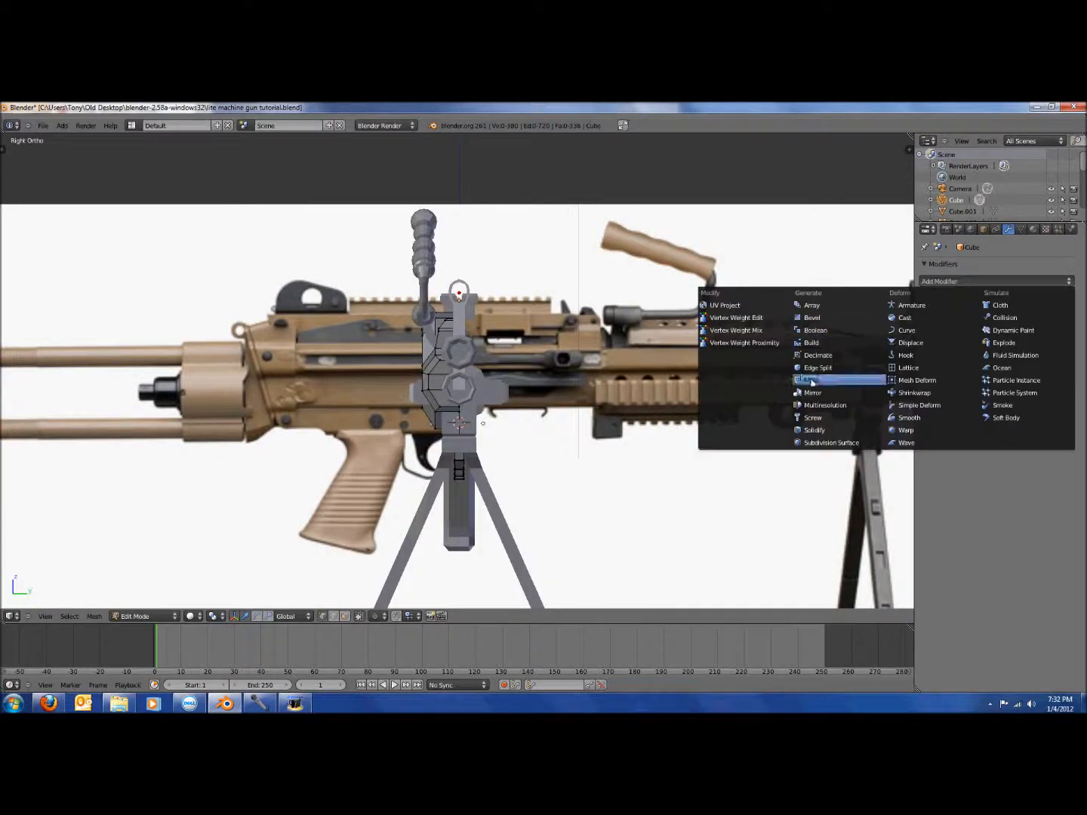
{"action": "left_click", "coordinate": [811, 393]}
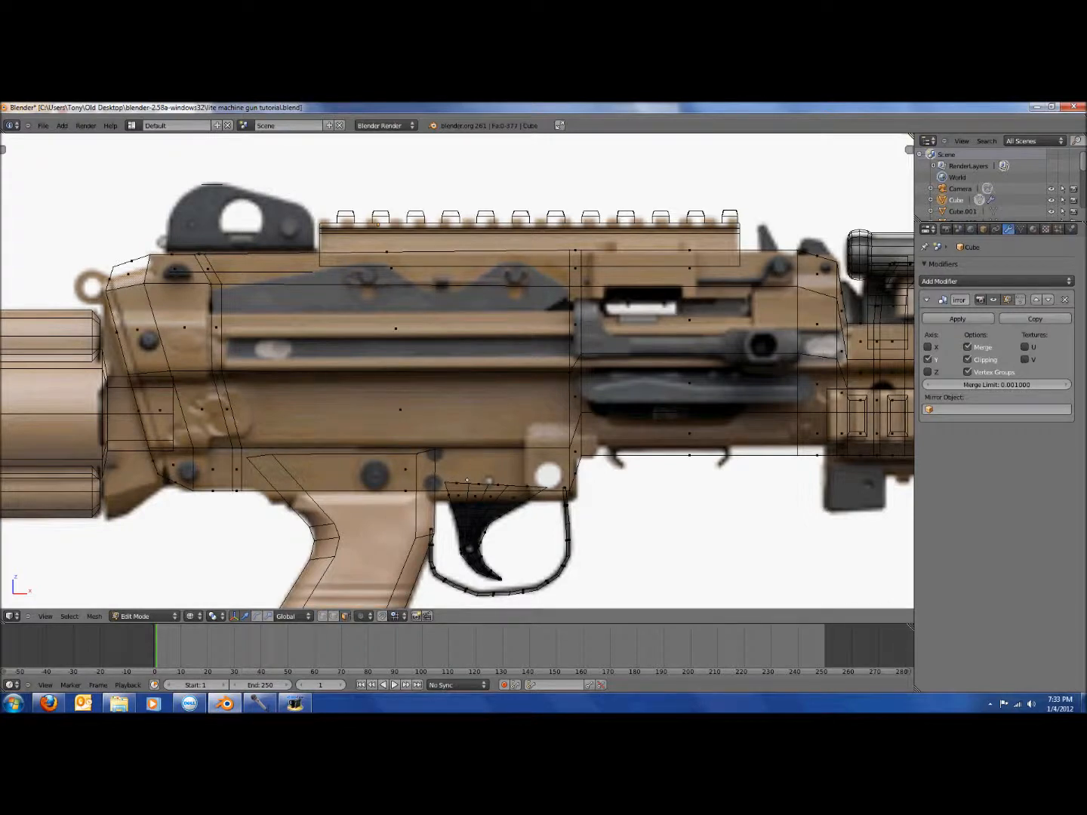
{"action": "mouse_move", "coordinate": [579, 380]}
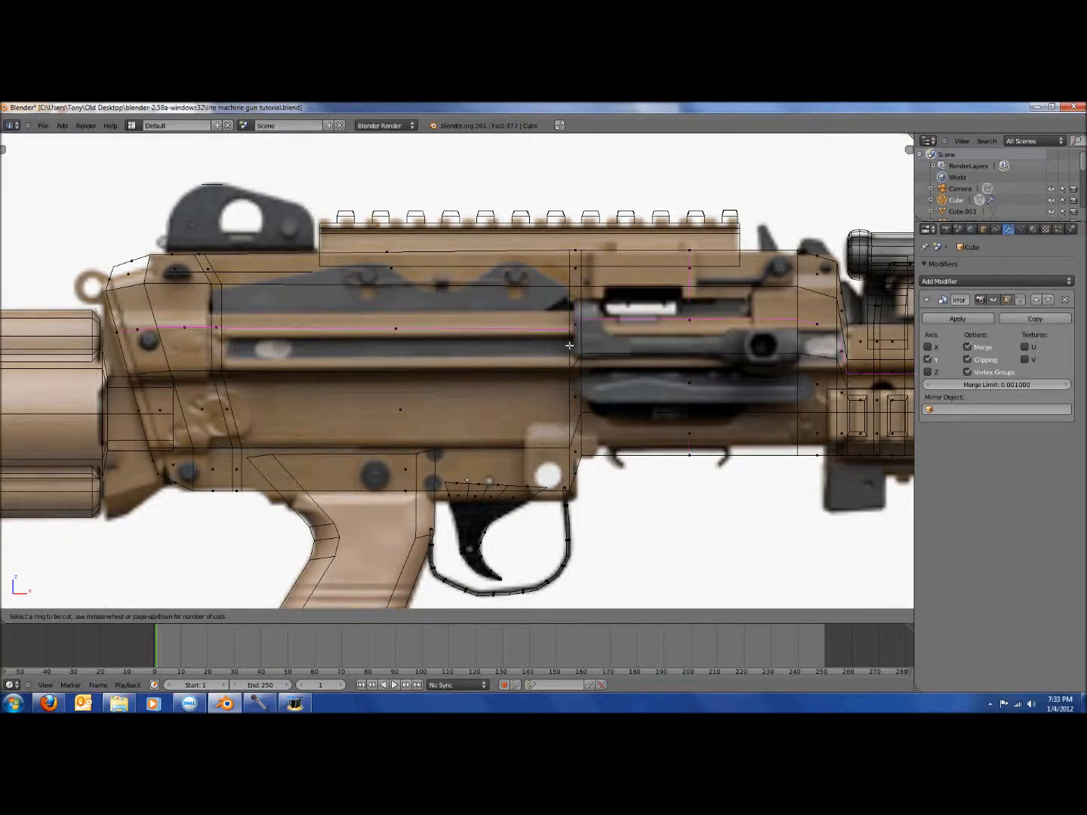
Cut a new edge loop across the receiver side to divide it into panels
{"action": "left_click_drag", "start_coordinate": [570, 345], "coordinate": [570, 356]}
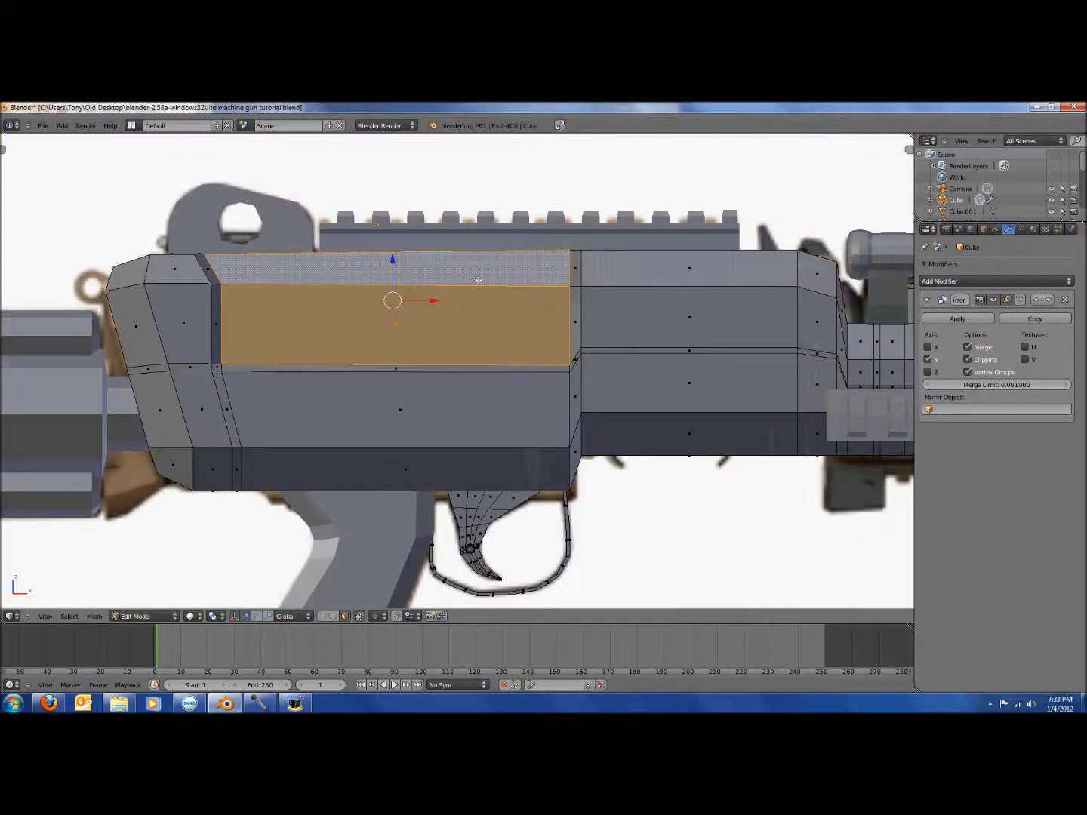
{"action": "key", "text": "Tab"}
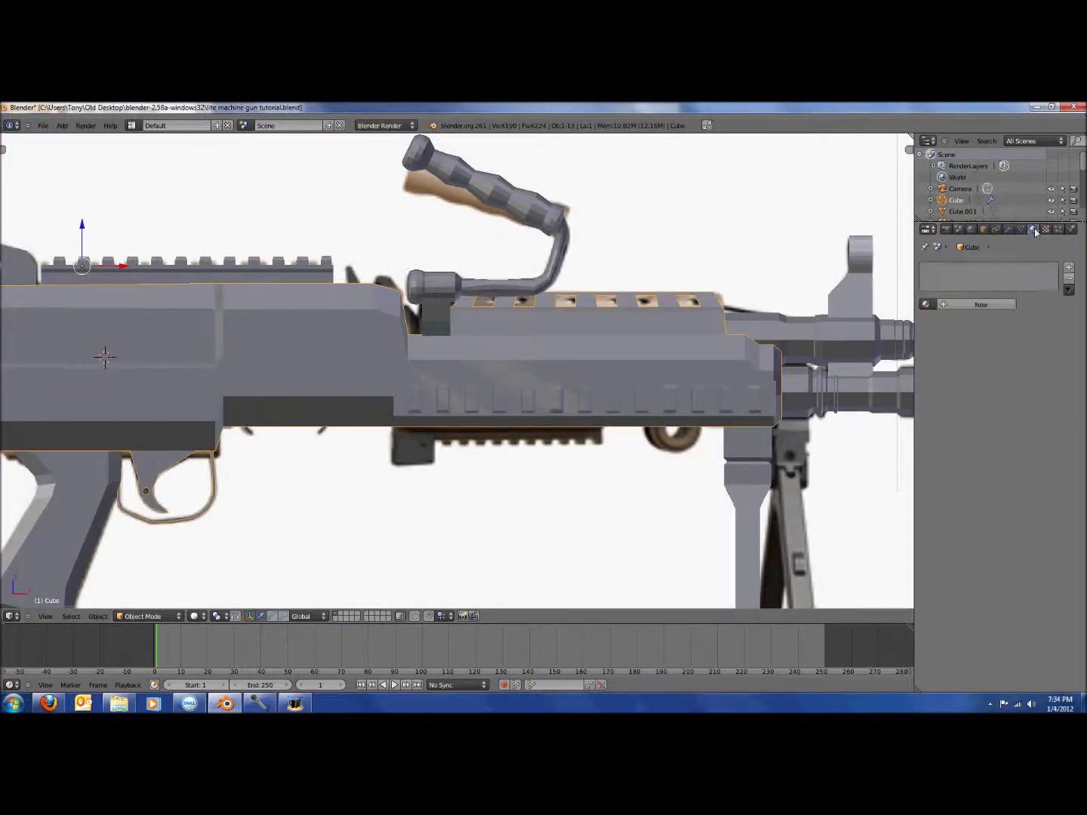
Create a new tan-coloured material for the receiver
{"action": "left_click", "coordinate": [1034, 230]}
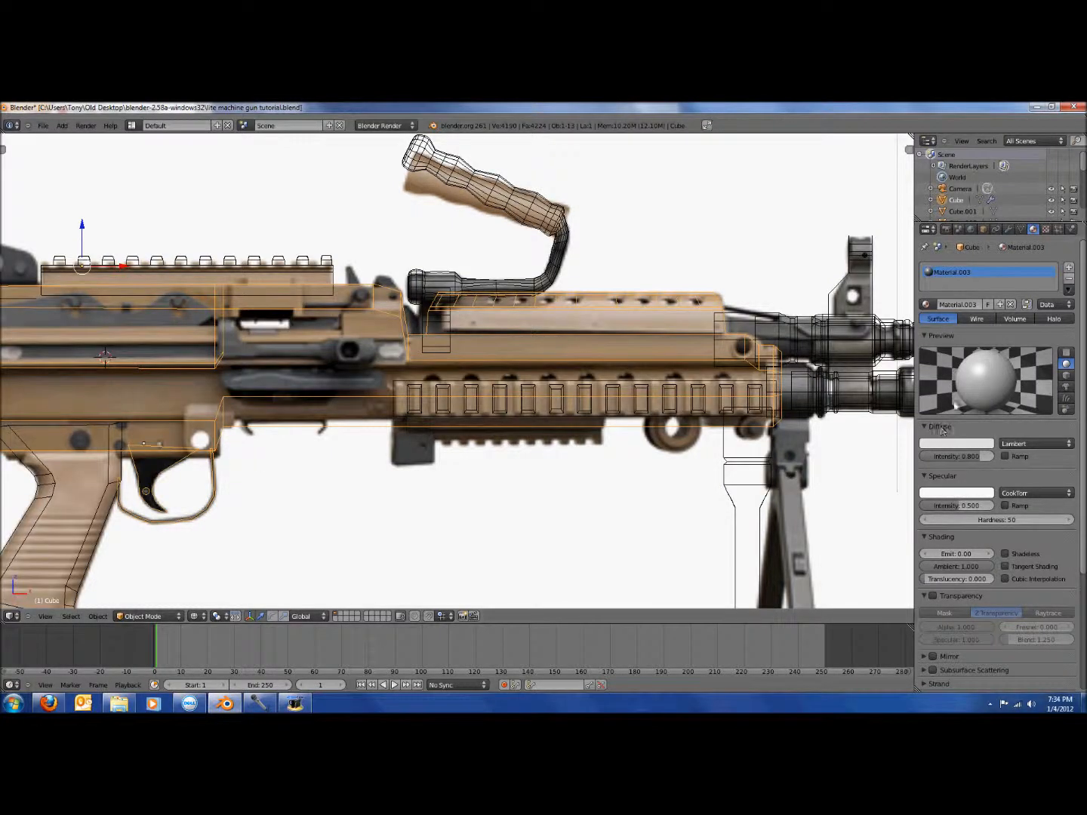
{"action": "left_click", "coordinate": [957, 444]}
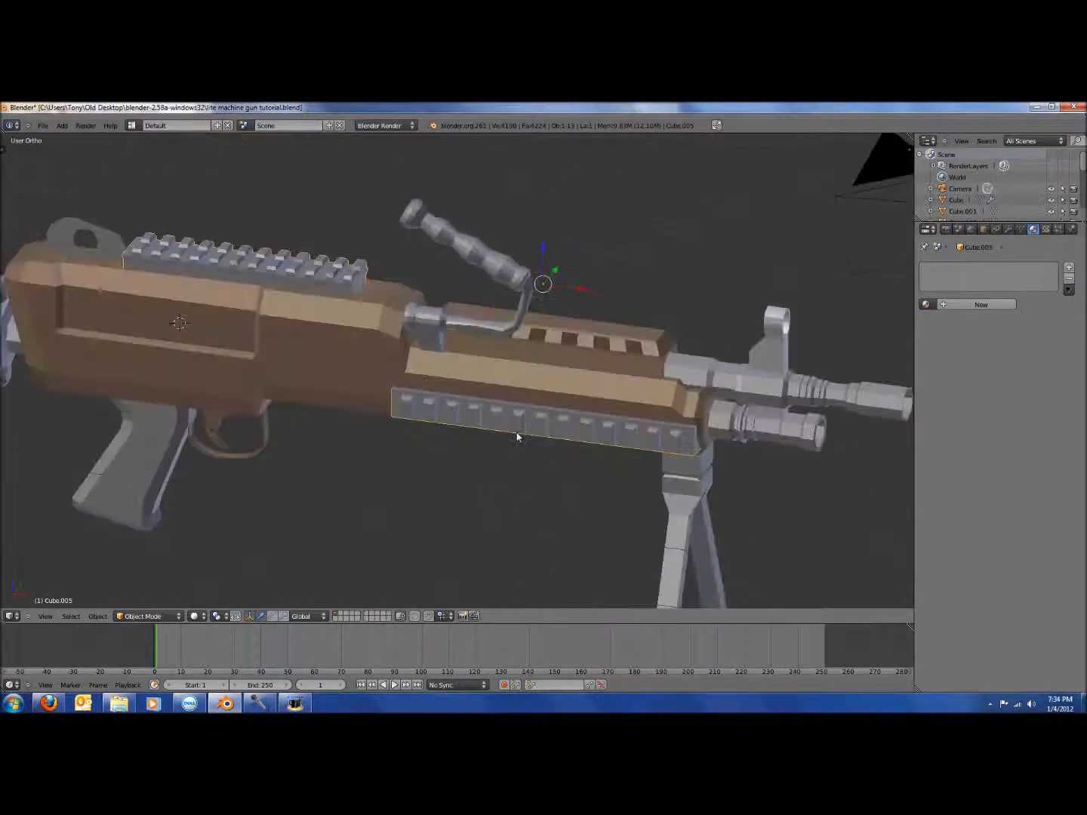
{"action": "key", "text": "KP_1"}
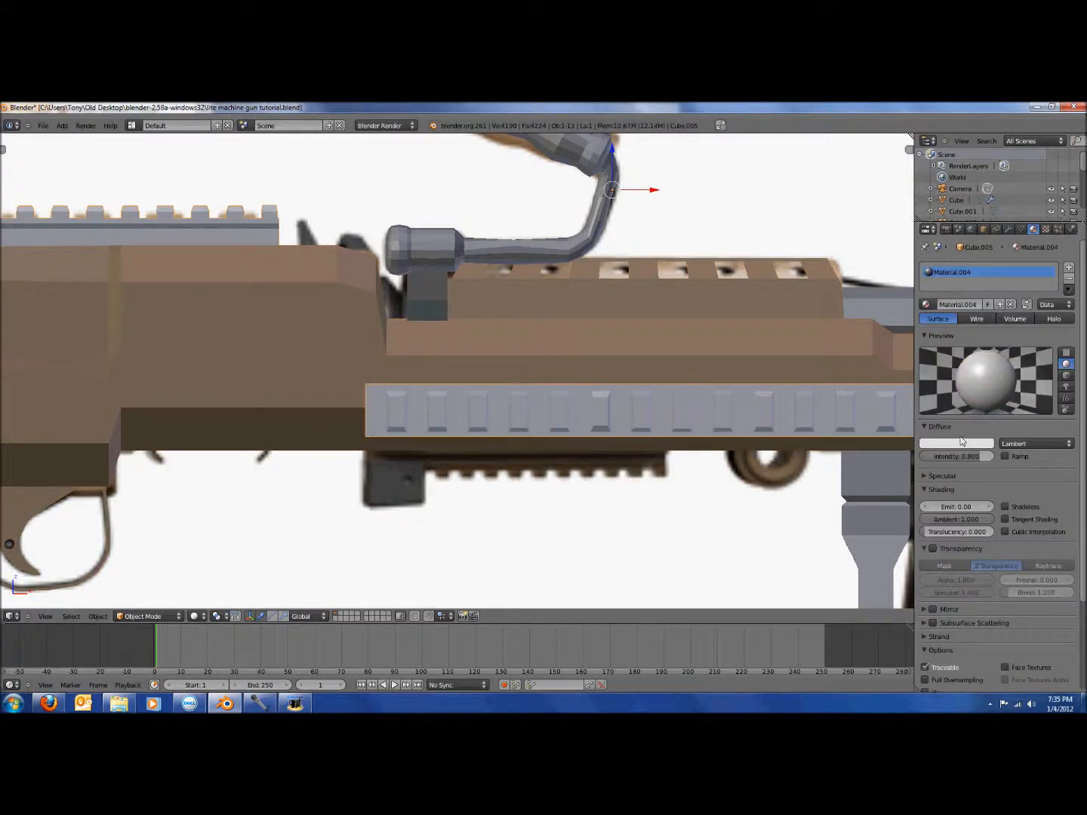
Set the handguard material's diffuse colour to brown matching the receiver
{"action": "left_click", "coordinate": [954, 443]}
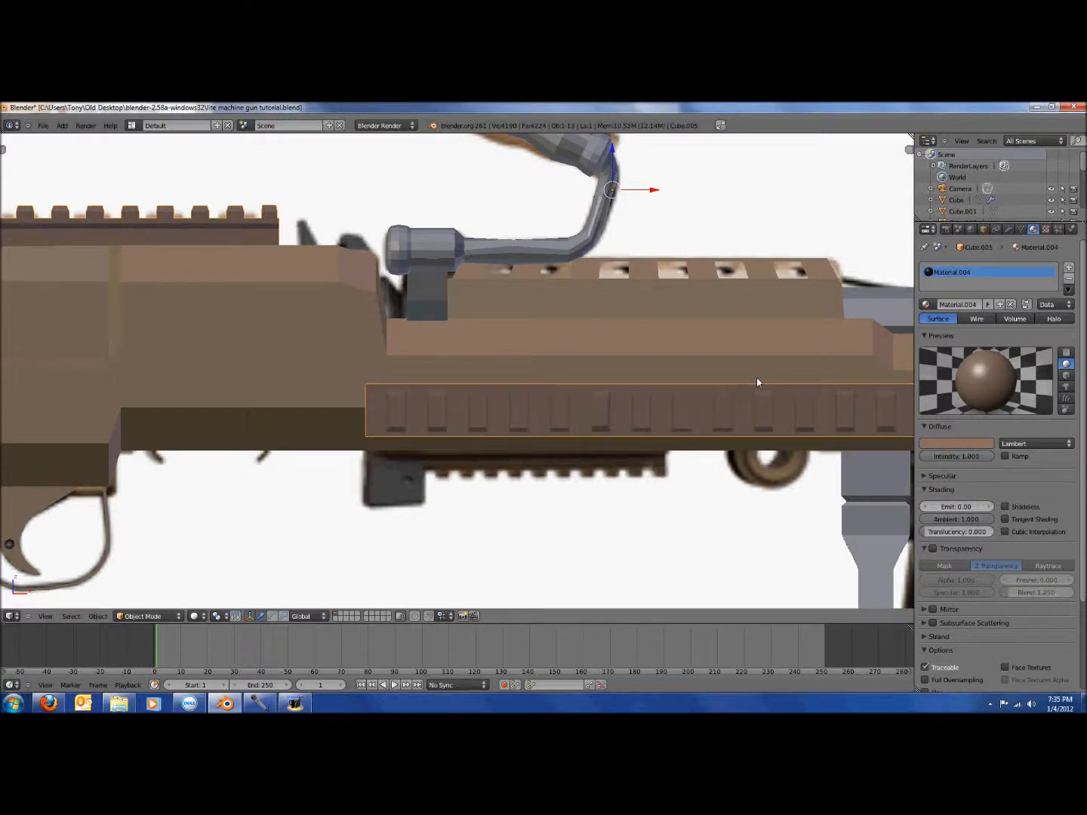
{"action": "left_click", "coordinate": [955, 443]}
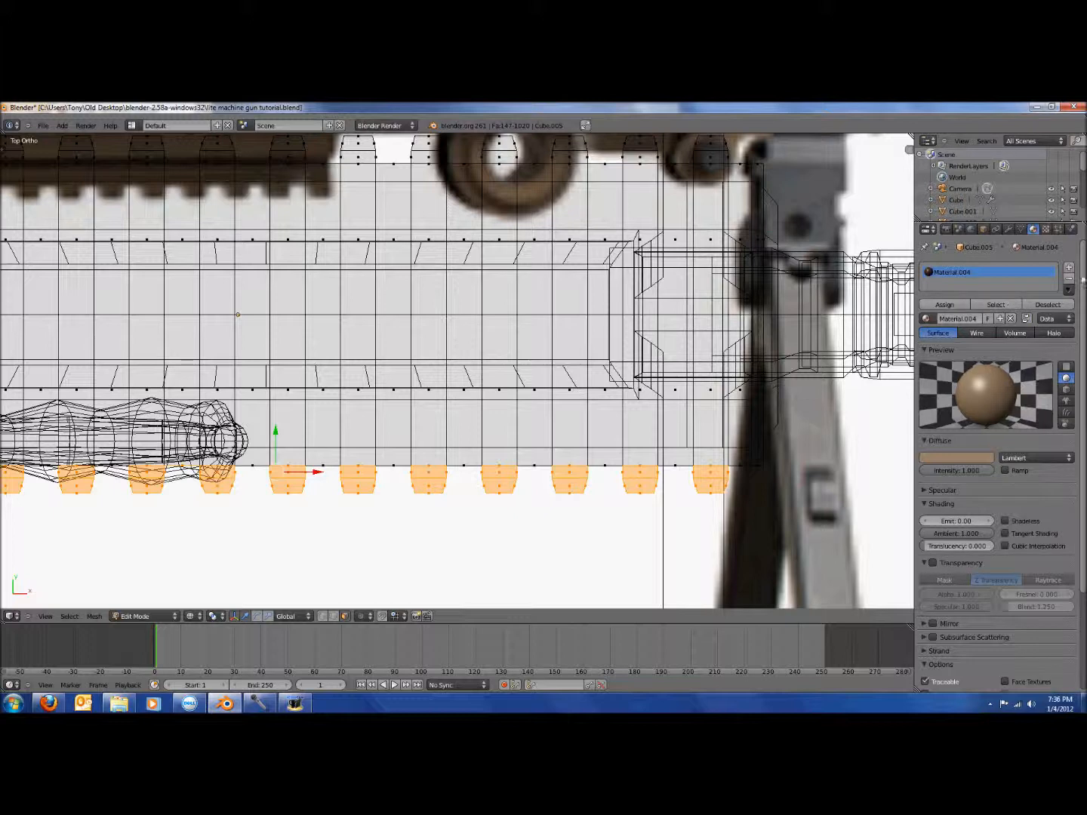
Assign the slot faces a second material and colour it black
{"action": "left_click", "coordinate": [973, 283]}
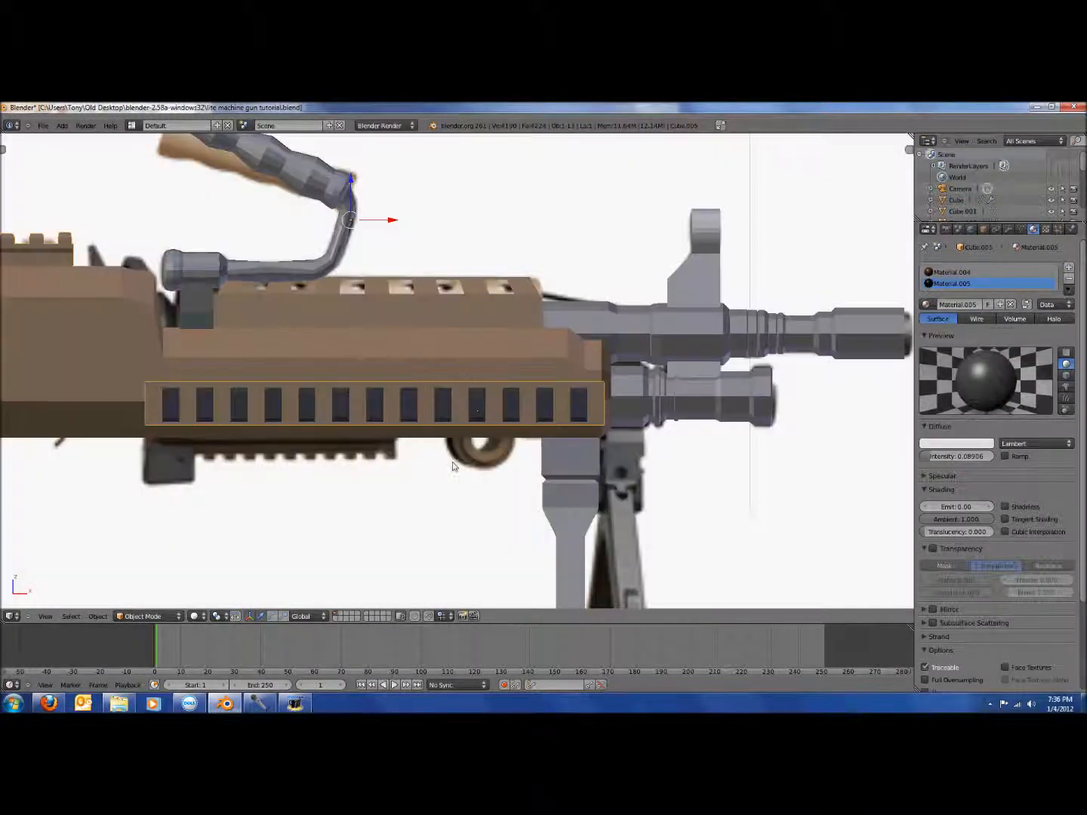
{"action": "left_click", "coordinate": [954, 442]}
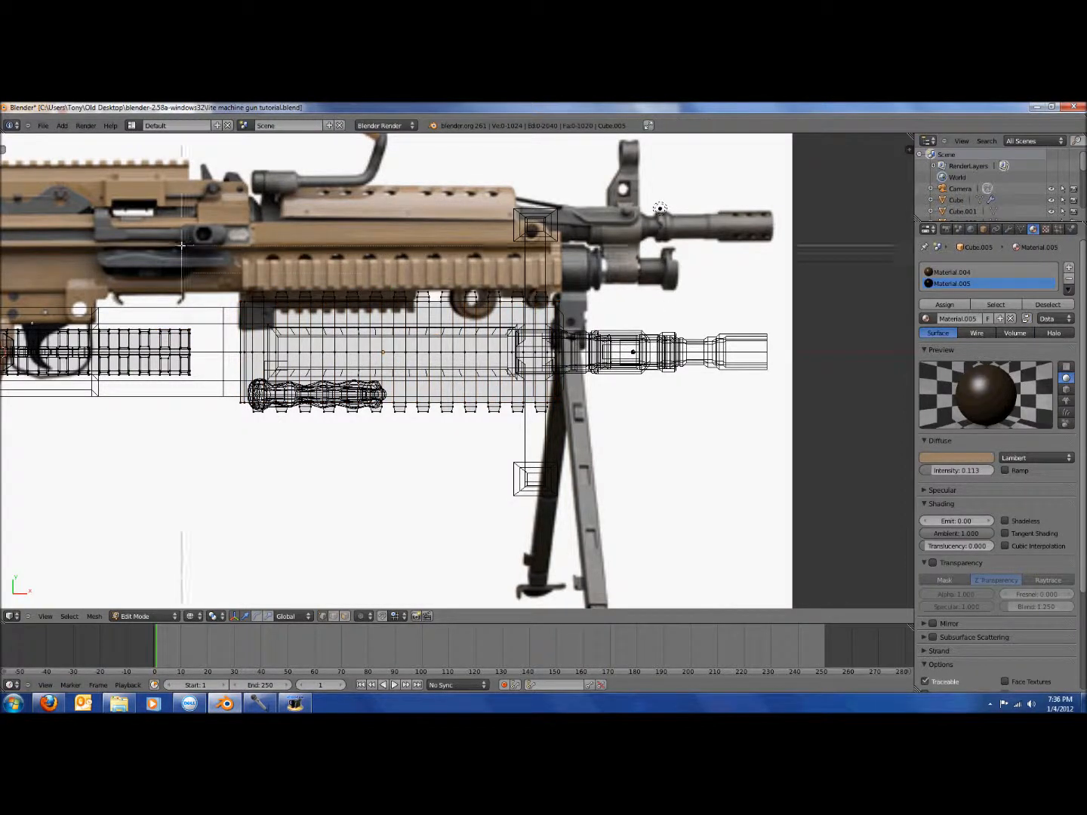
Add a Mirror modifier to the front sight block
{"action": "left_click", "coordinate": [398, 299]}
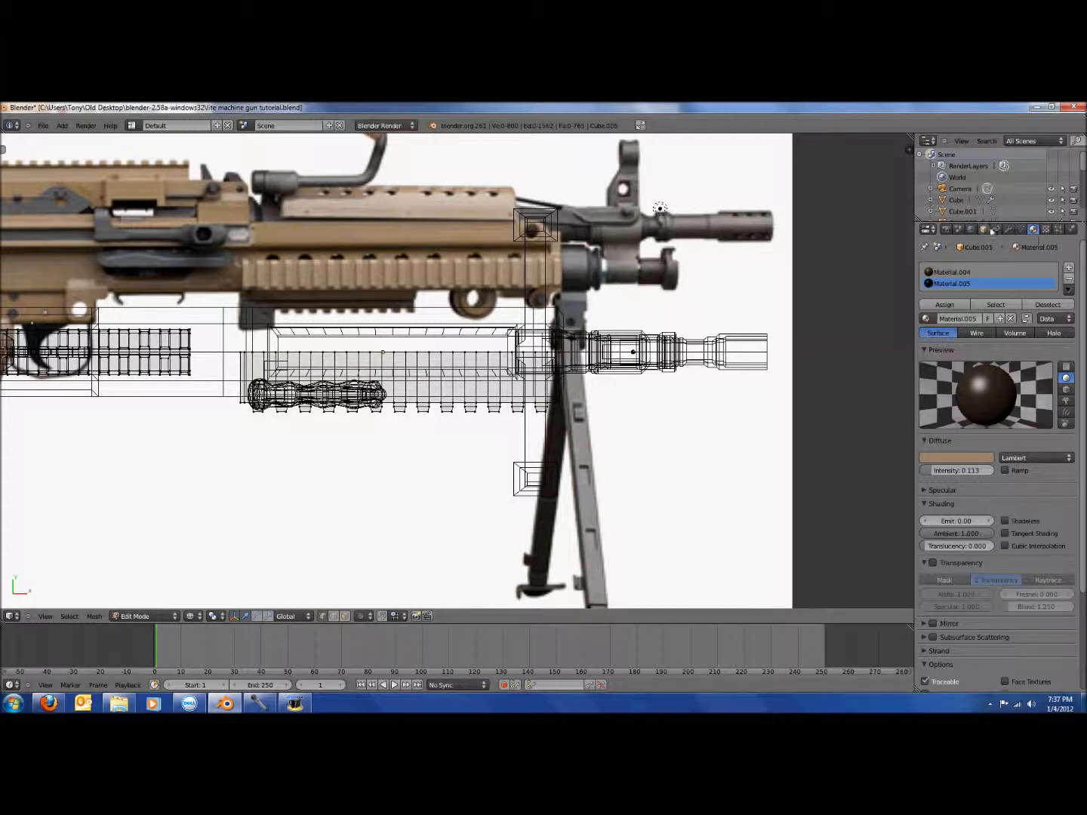
{"action": "left_click", "coordinate": [994, 281]}
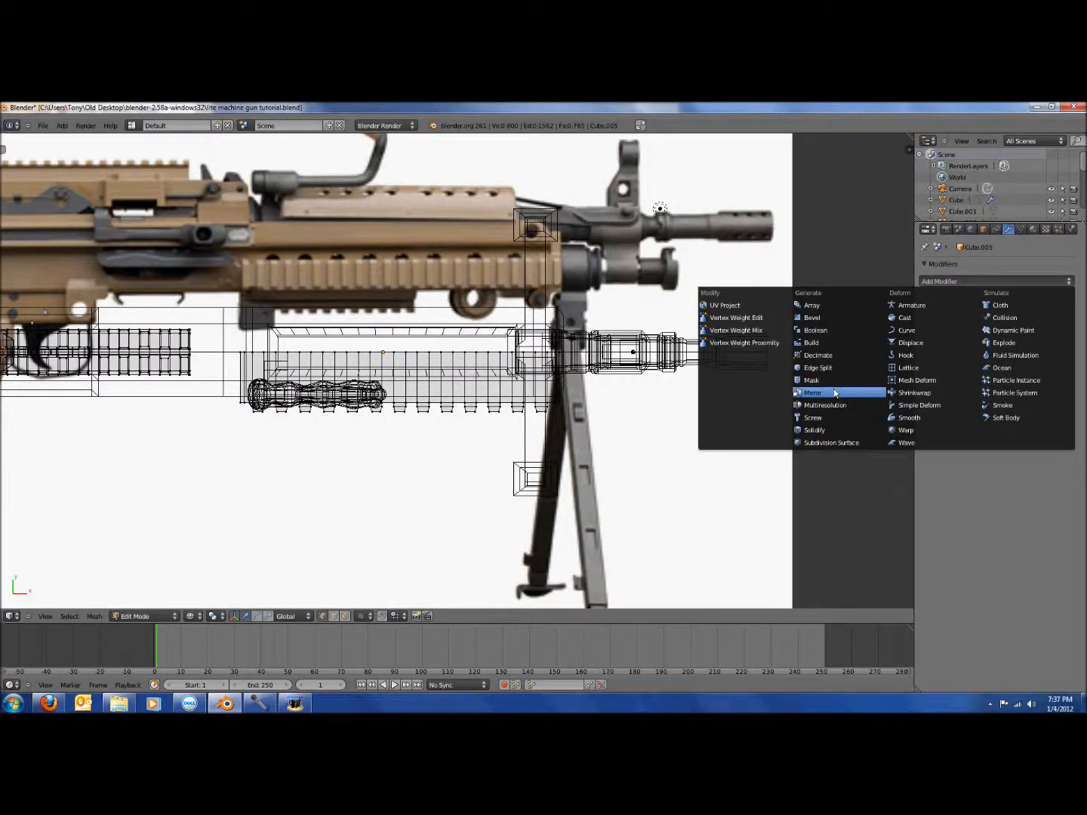
{"action": "left_click", "coordinate": [812, 392]}
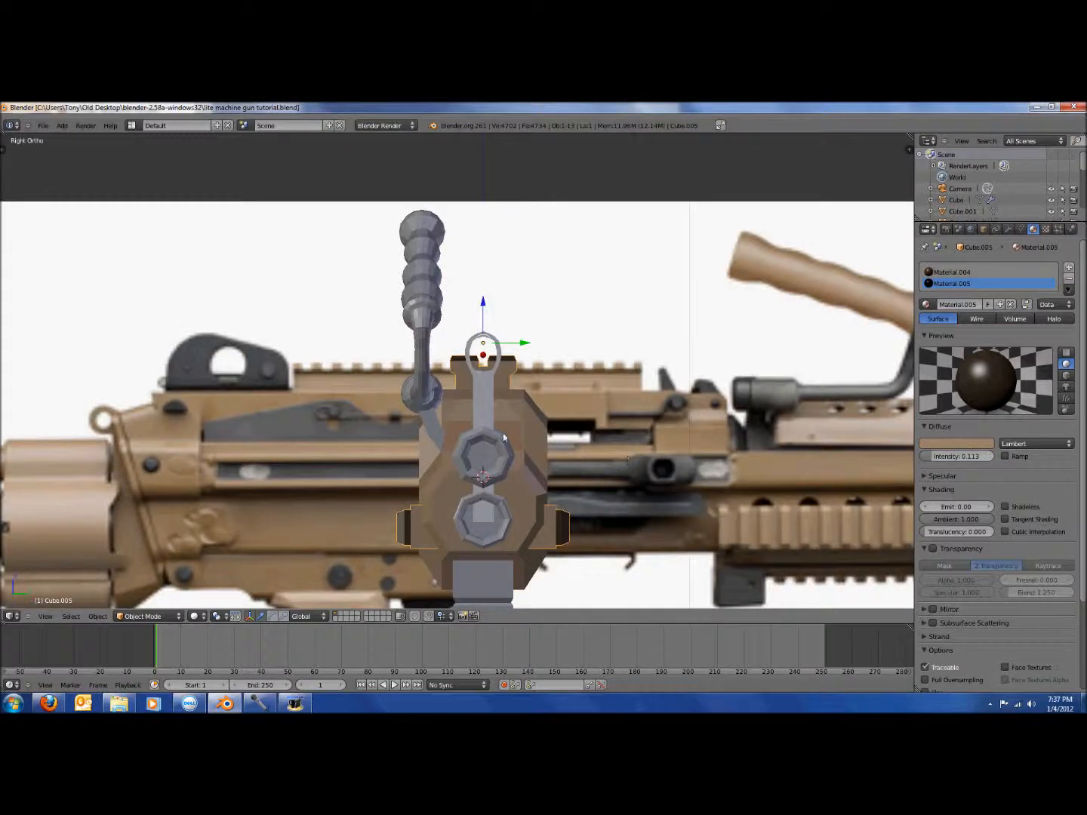
Adjust the mirrored front sight block symmetrically around the barrel
{"action": "left_click_drag", "start_coordinate": [483, 377], "coordinate": [589, 400]}
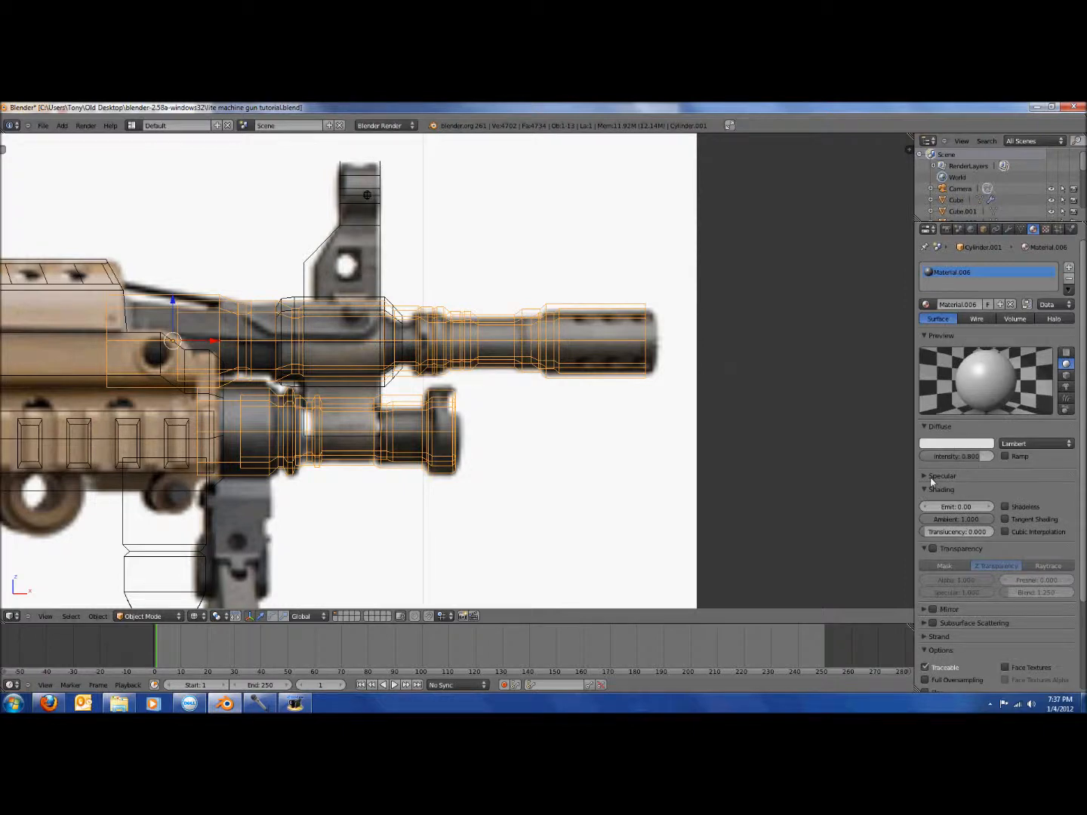
Set the barrel material's diffuse colour to a dark teal
{"action": "left_click", "coordinate": [957, 444]}
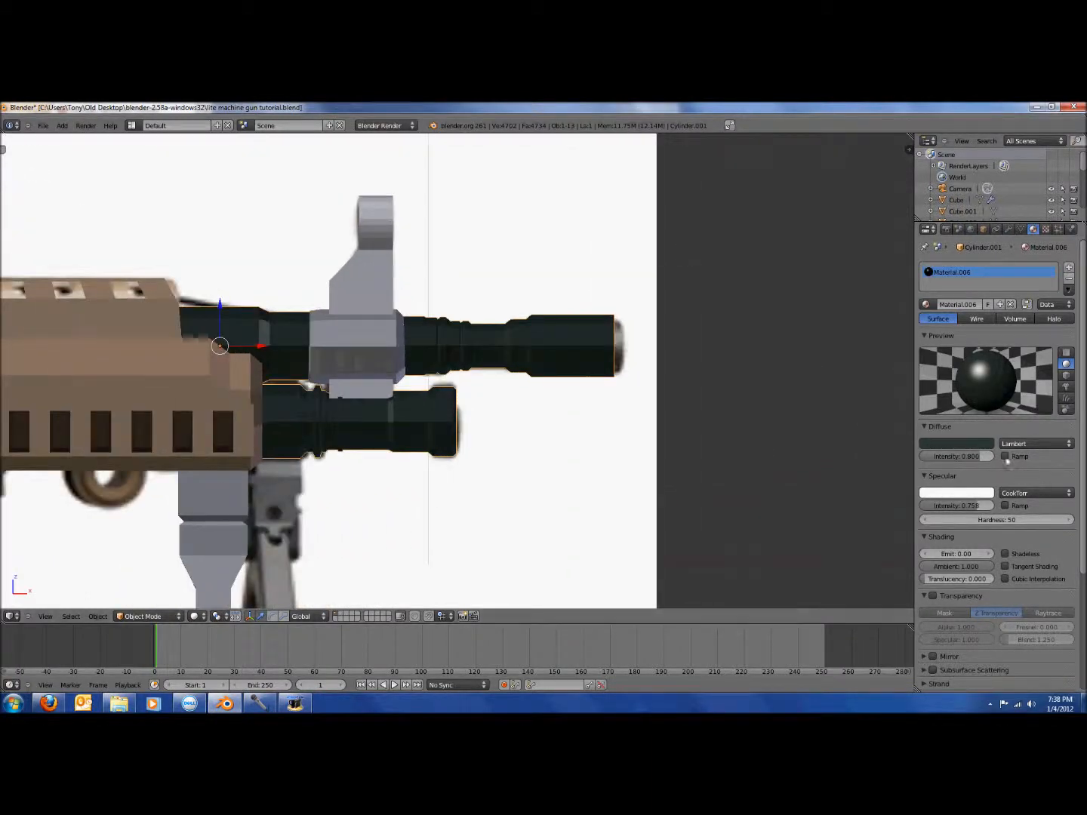
{"action": "left_click", "coordinate": [957, 443]}
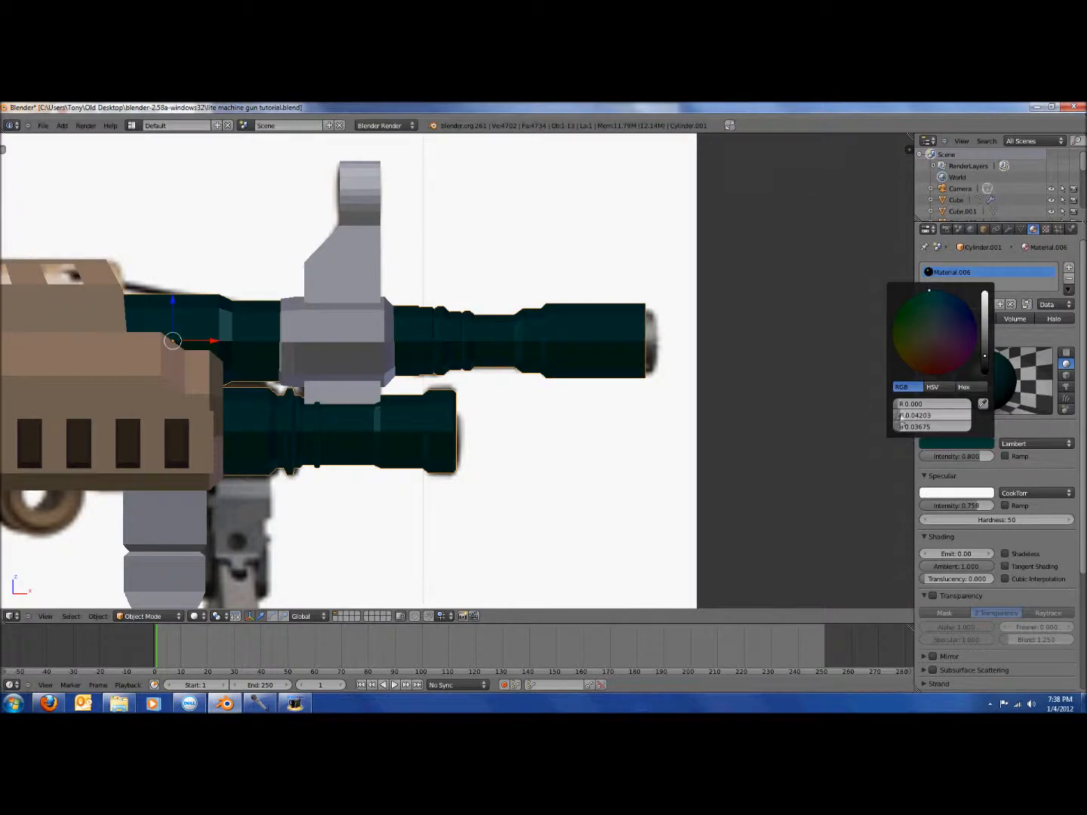
{"action": "left_click", "coordinate": [929, 344]}
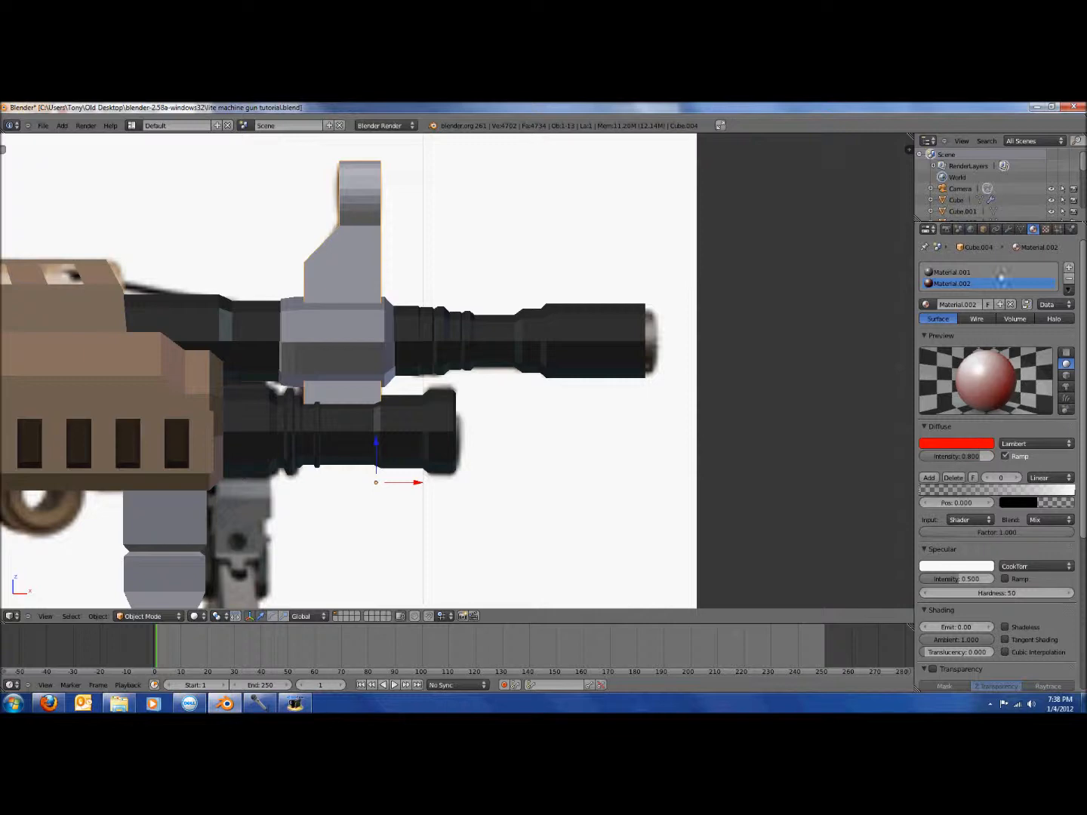
Darken the front sight's other material slot to a colour value of 0.107
{"action": "left_click", "coordinate": [953, 272]}
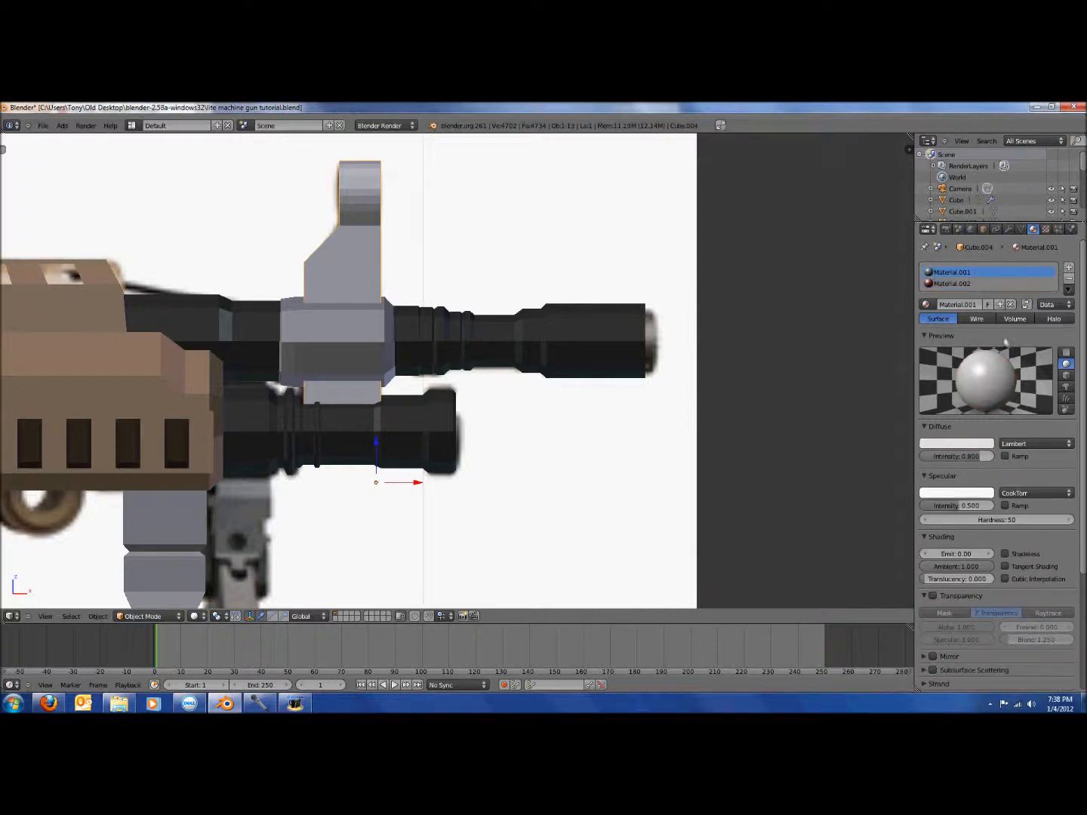
{"action": "left_click", "coordinate": [957, 443]}
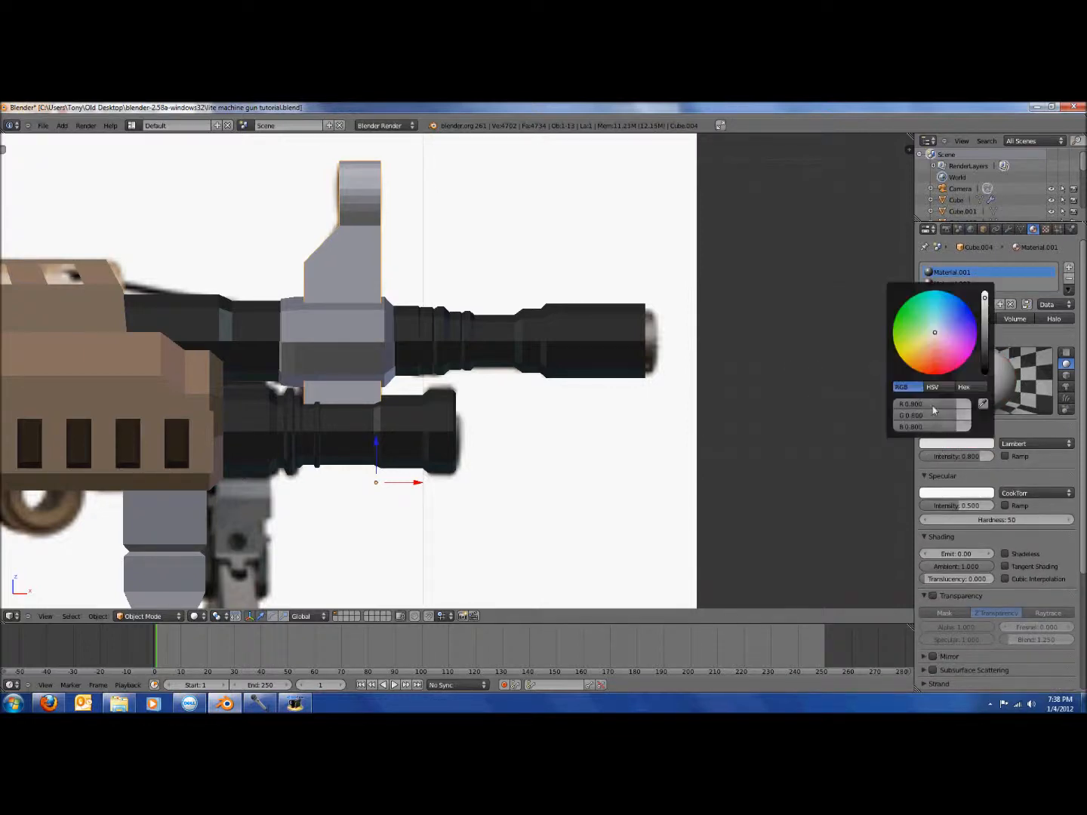
{"action": "left_click", "coordinate": [932, 403]}
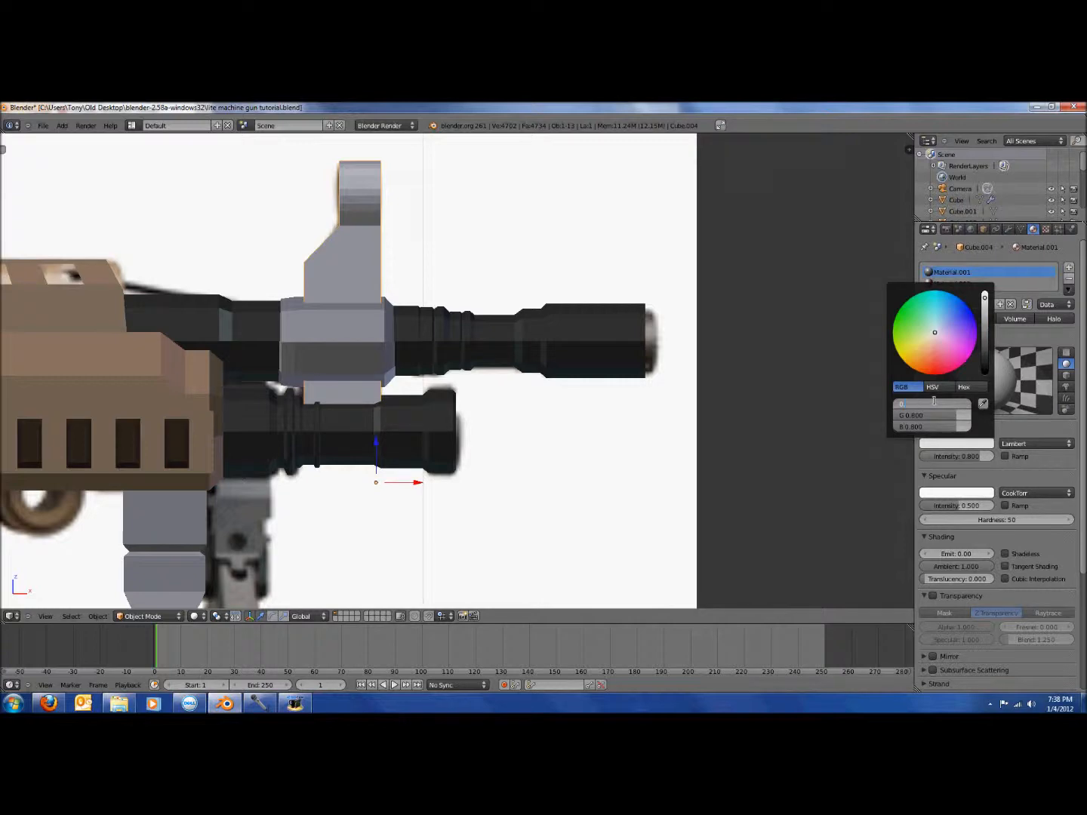
{"action": "left_click", "coordinate": [934, 296]}
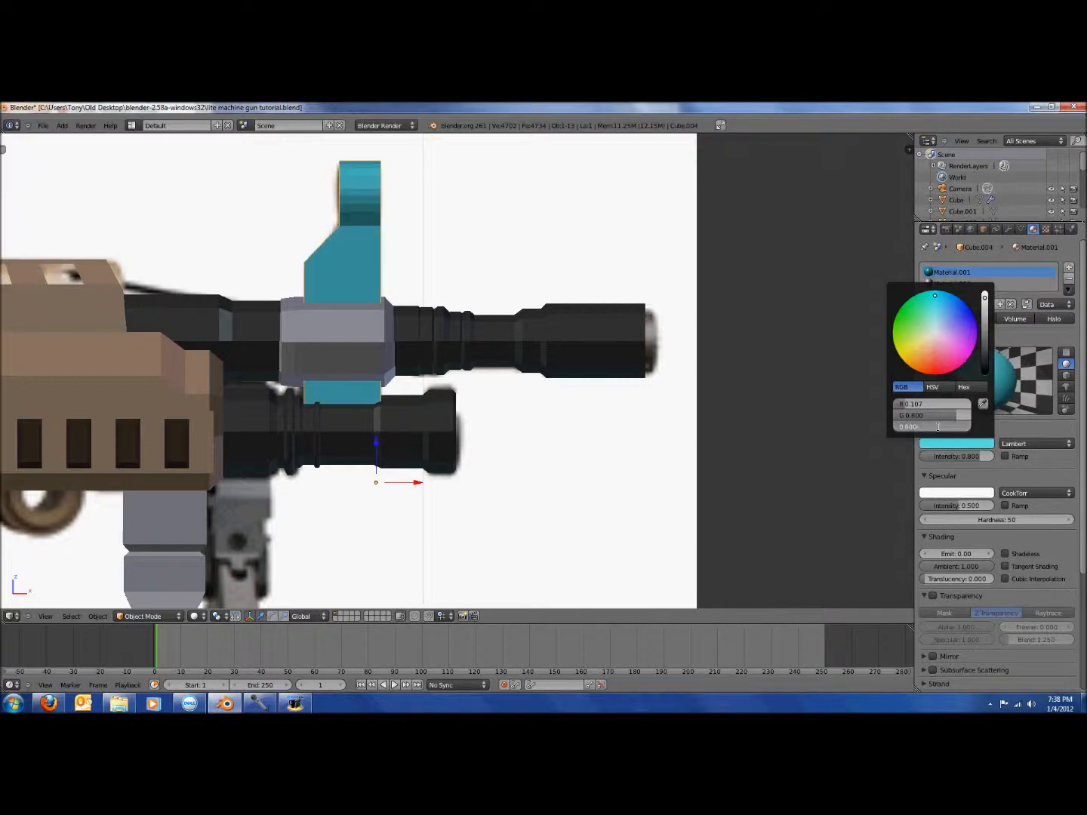
{"action": "type", "text": "0.107"}
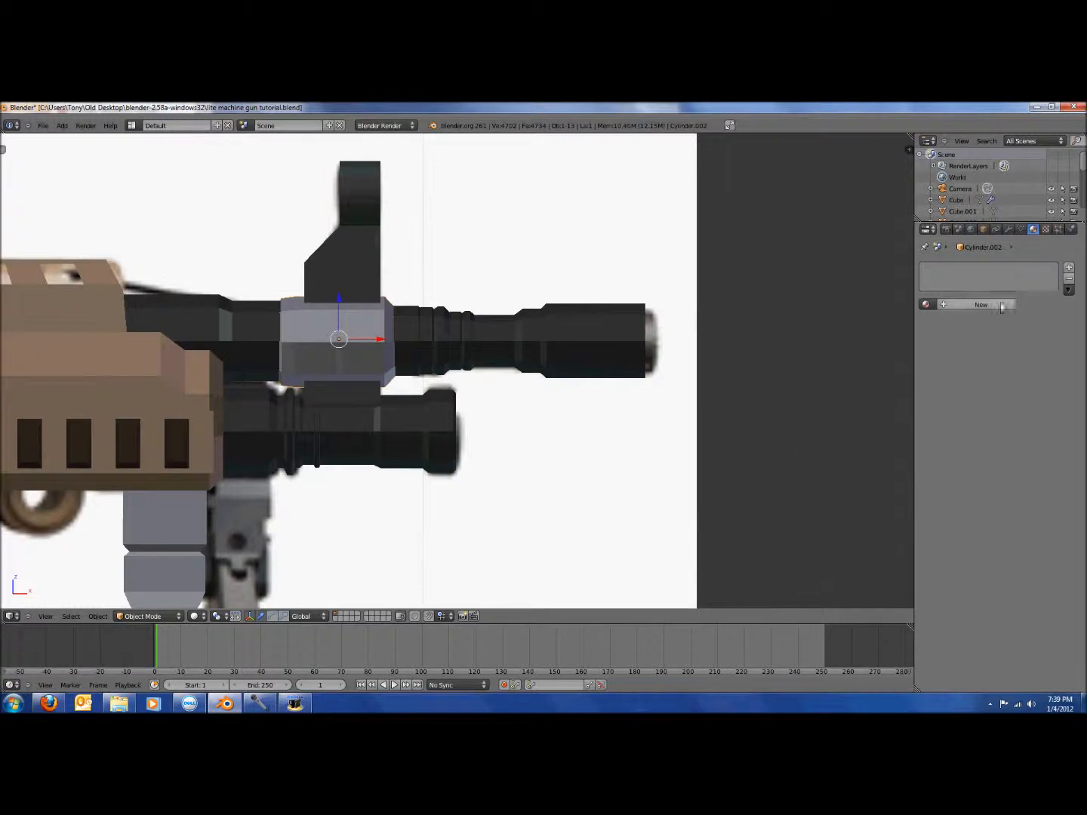
Give the barrel collar a new beige material with diffuse intensity 0.214 and lowered specular
{"action": "left_click", "coordinate": [981, 305]}
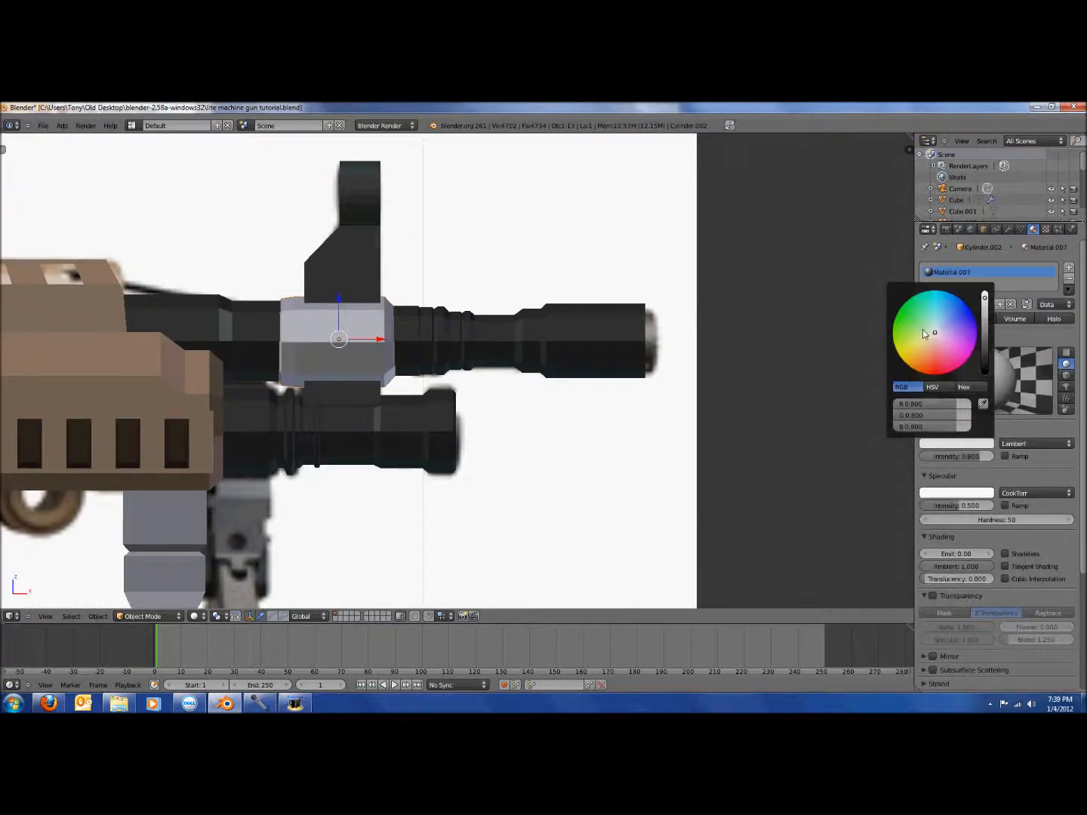
{"action": "left_click", "coordinate": [924, 348]}
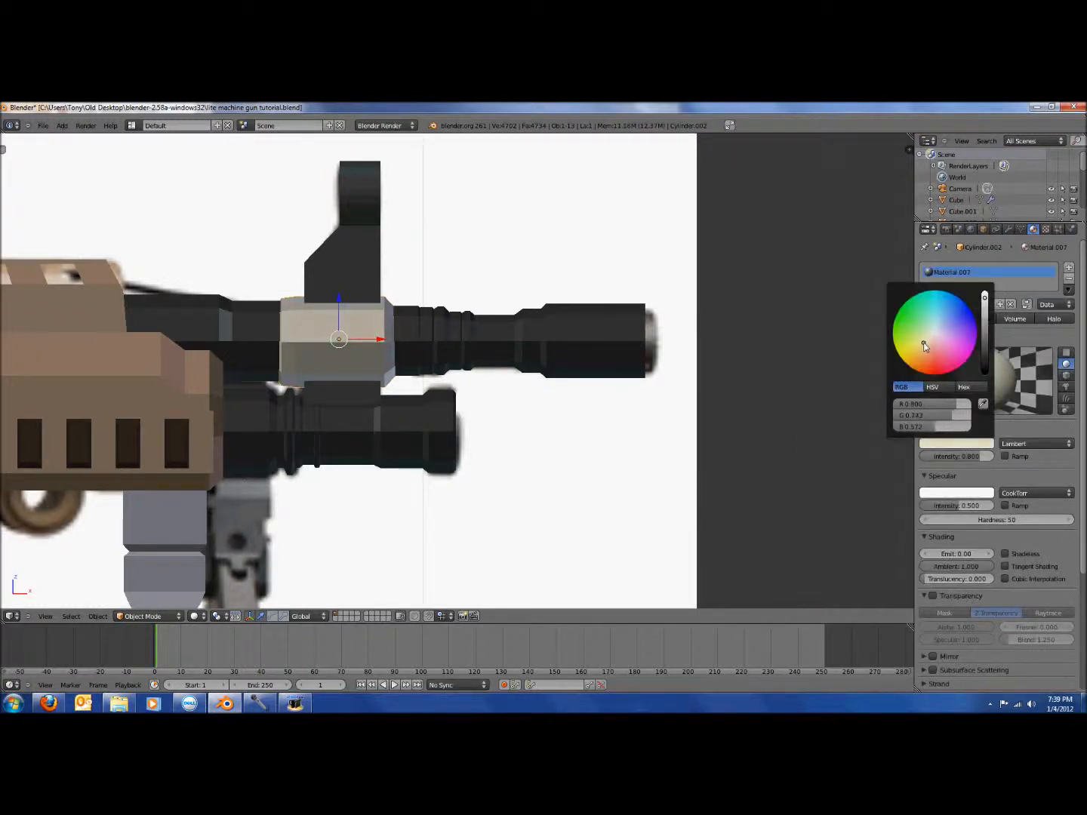
{"action": "left_click", "coordinate": [956, 444]}
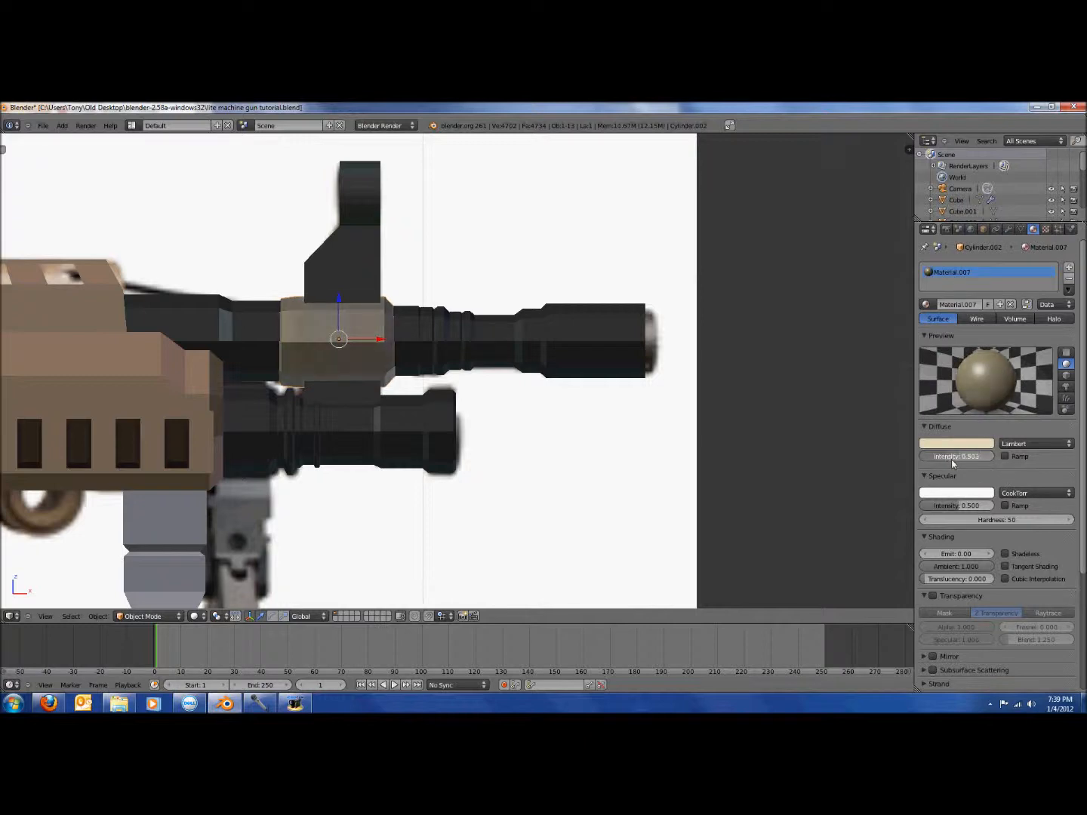
{"action": "left_click_drag", "start_coordinate": [957, 455], "coordinate": [837, 450]}
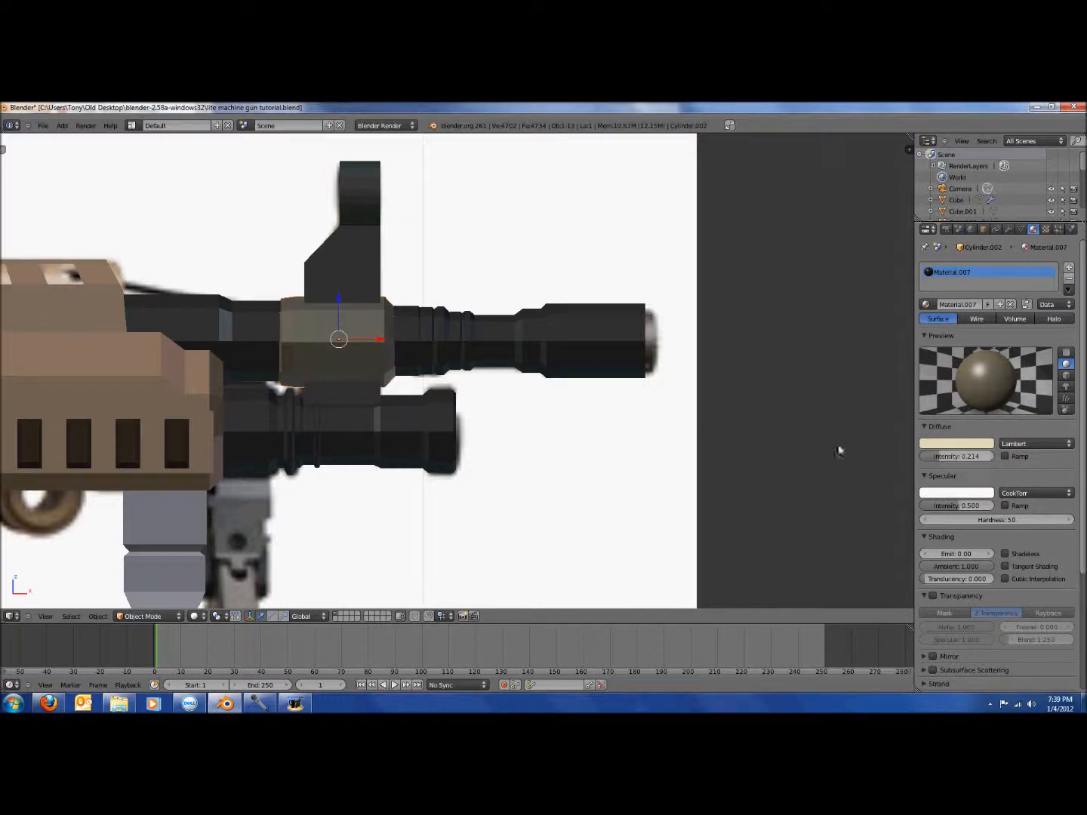
{"action": "left_click_drag", "start_coordinate": [943, 504], "coordinate": [973, 504]}
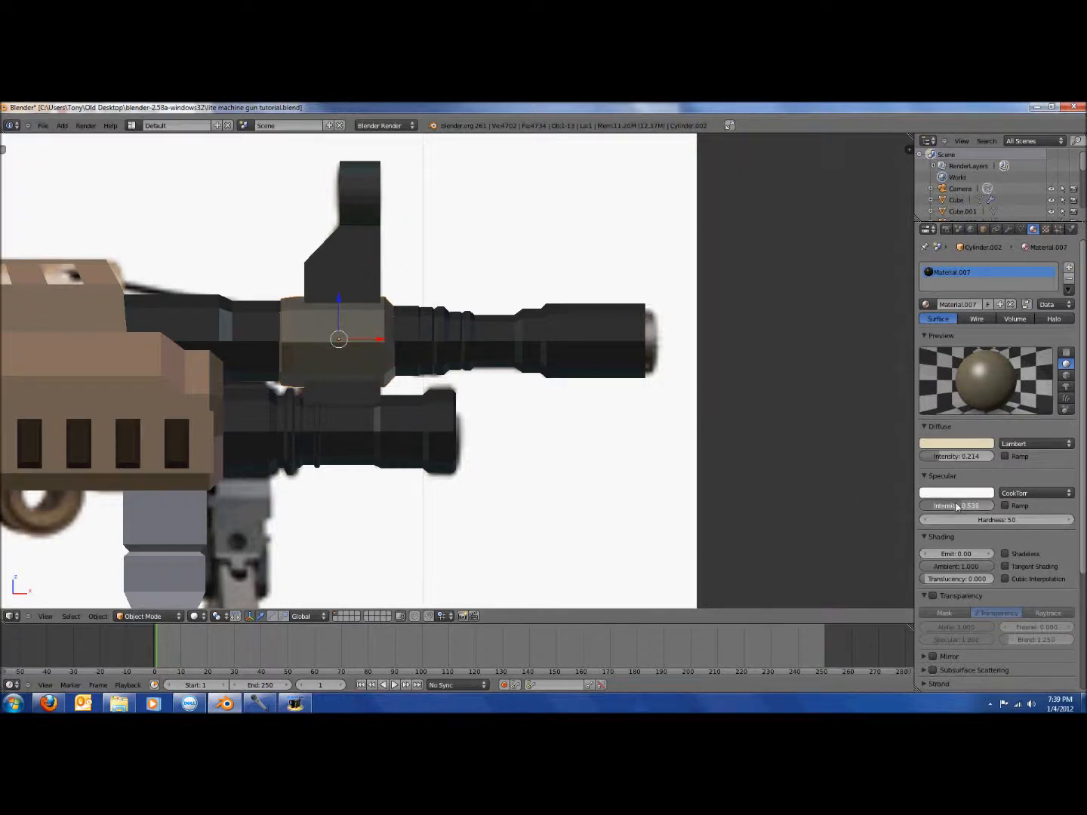
{"action": "key", "text": "Tab"}
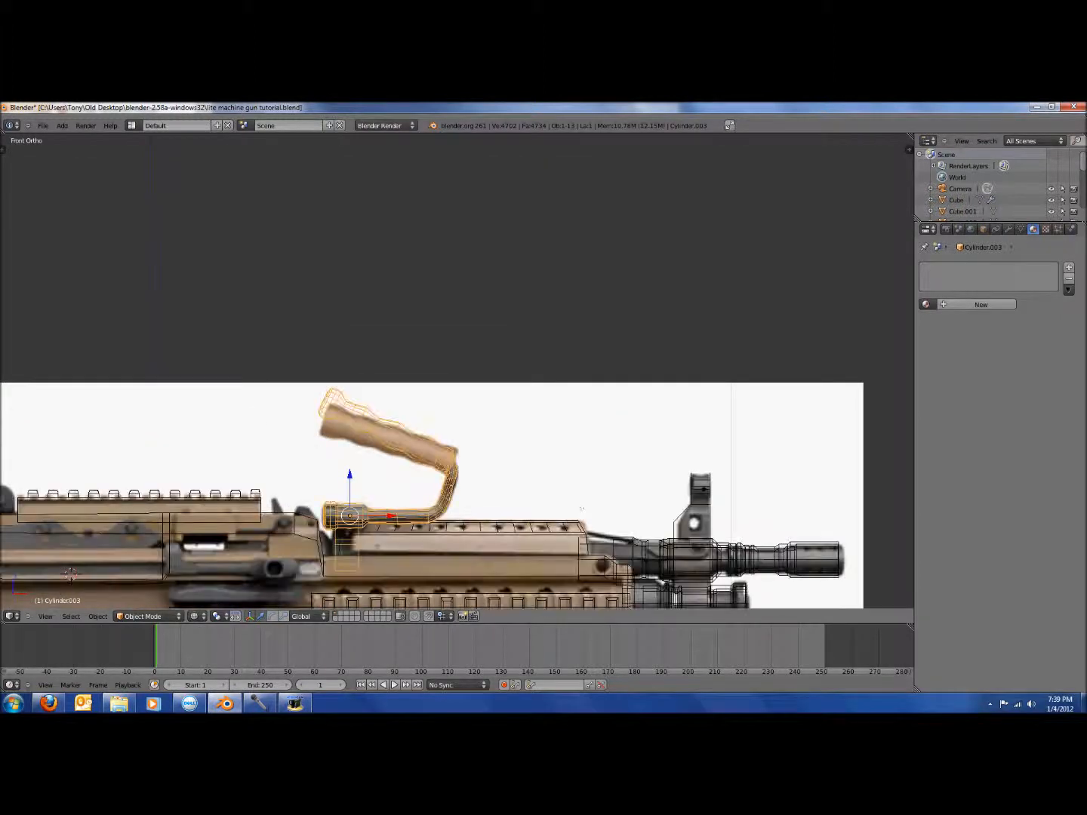
Give the carrying handle a near-black material and its grip a separate light material
{"action": "key", "text": "Tab"}
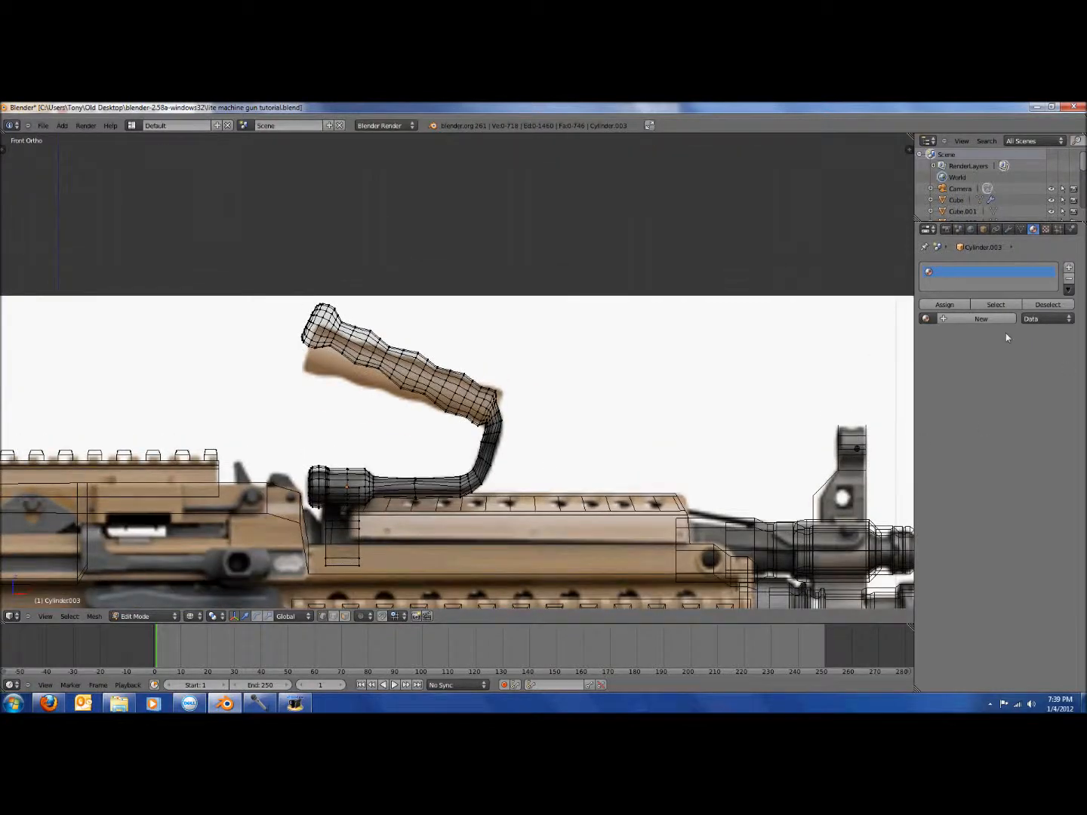
{"action": "left_click", "coordinate": [981, 318]}
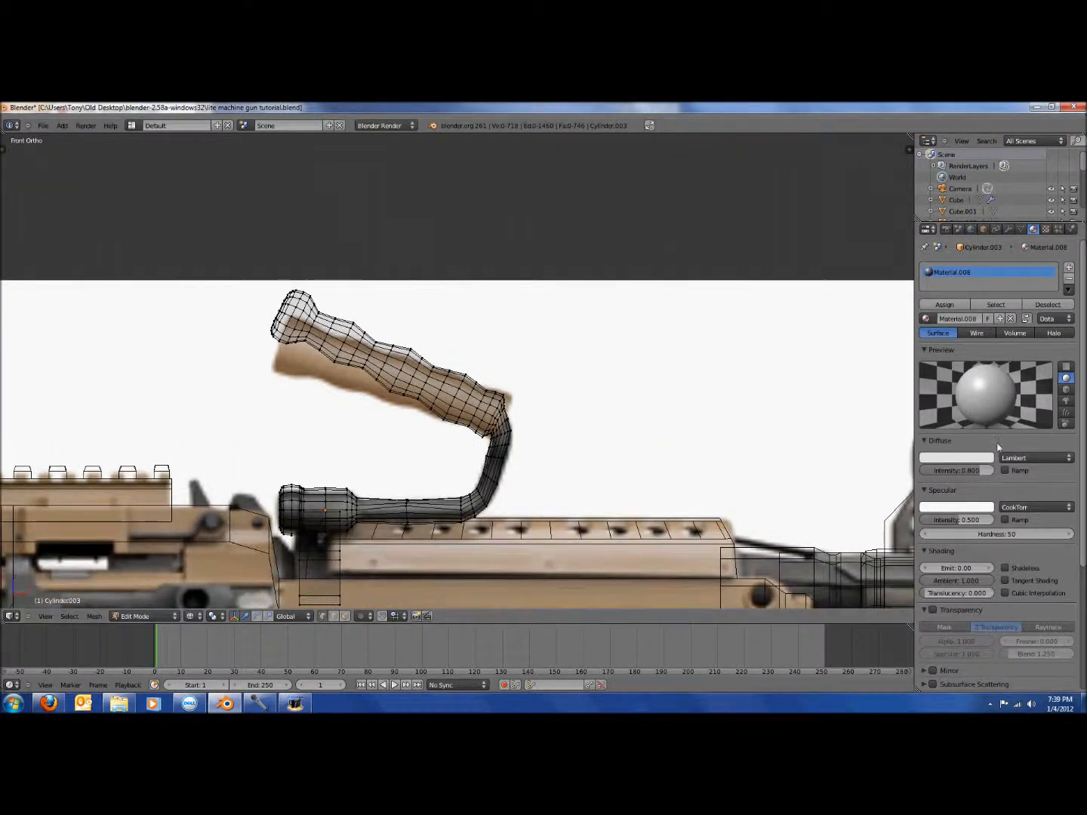
{"action": "left_click_drag", "start_coordinate": [988, 471], "coordinate": [923, 471]}
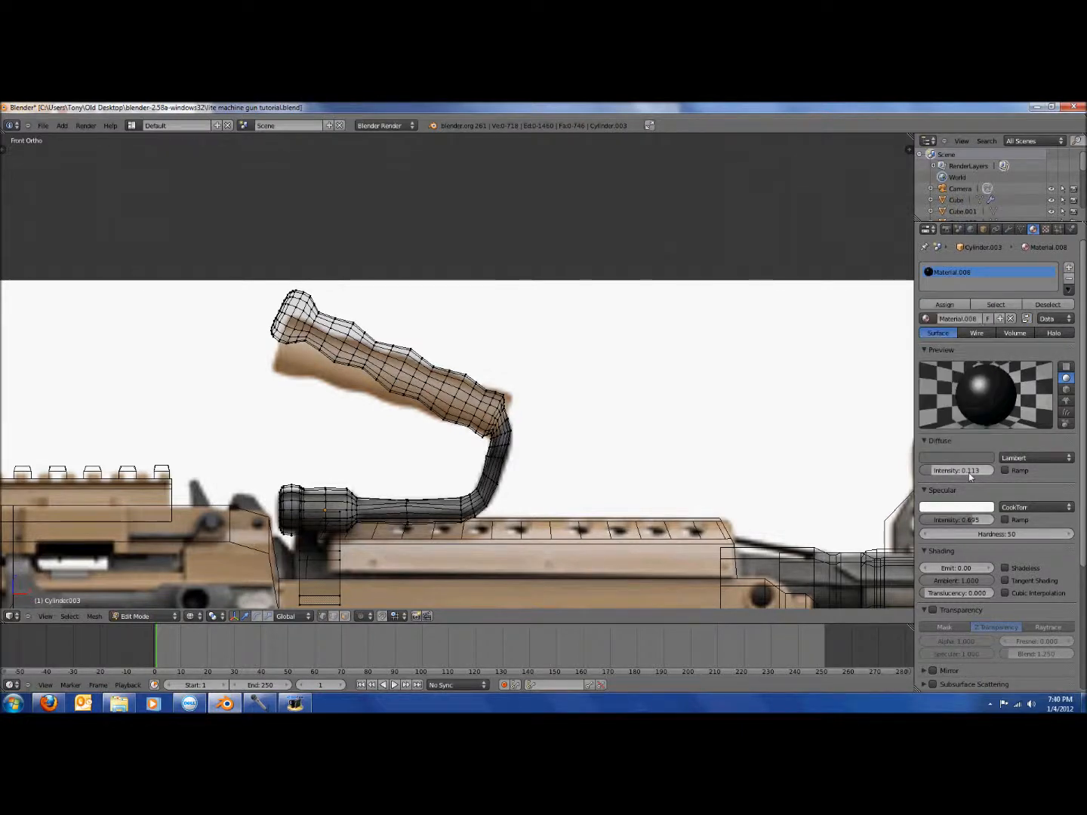
{"action": "left_click_drag", "start_coordinate": [957, 471], "coordinate": [973, 470]}
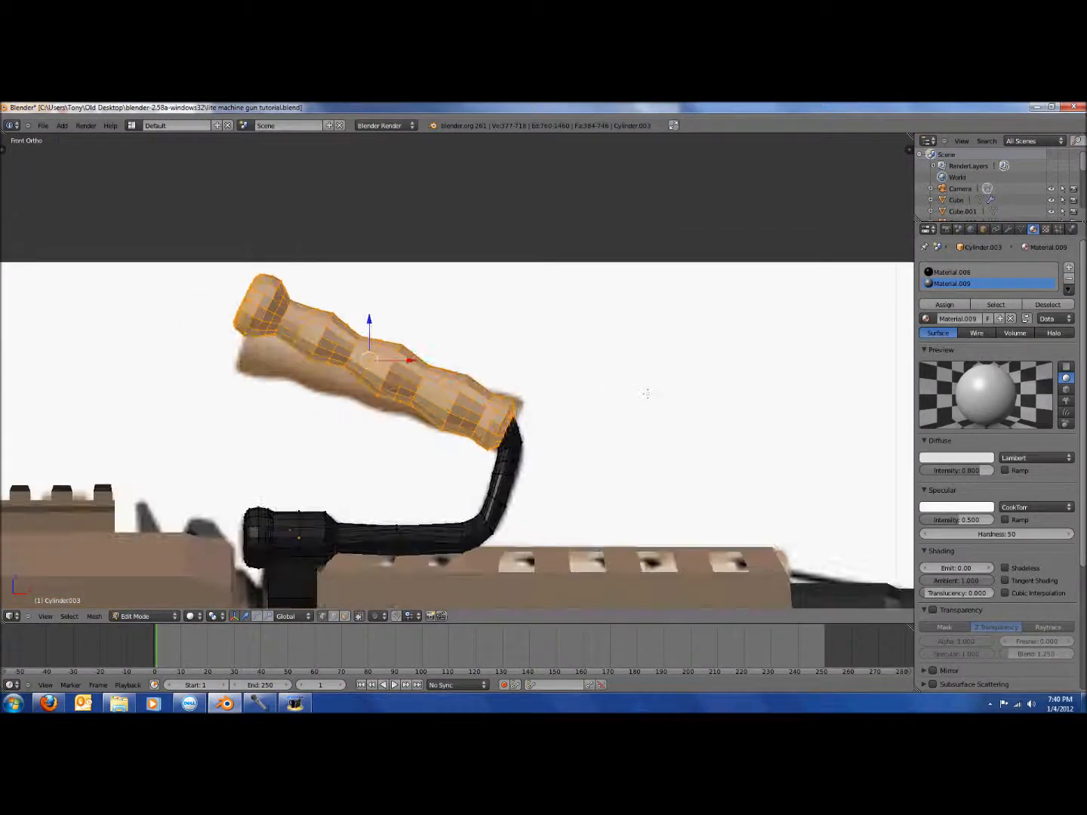
{"action": "left_click", "coordinate": [143, 615]}
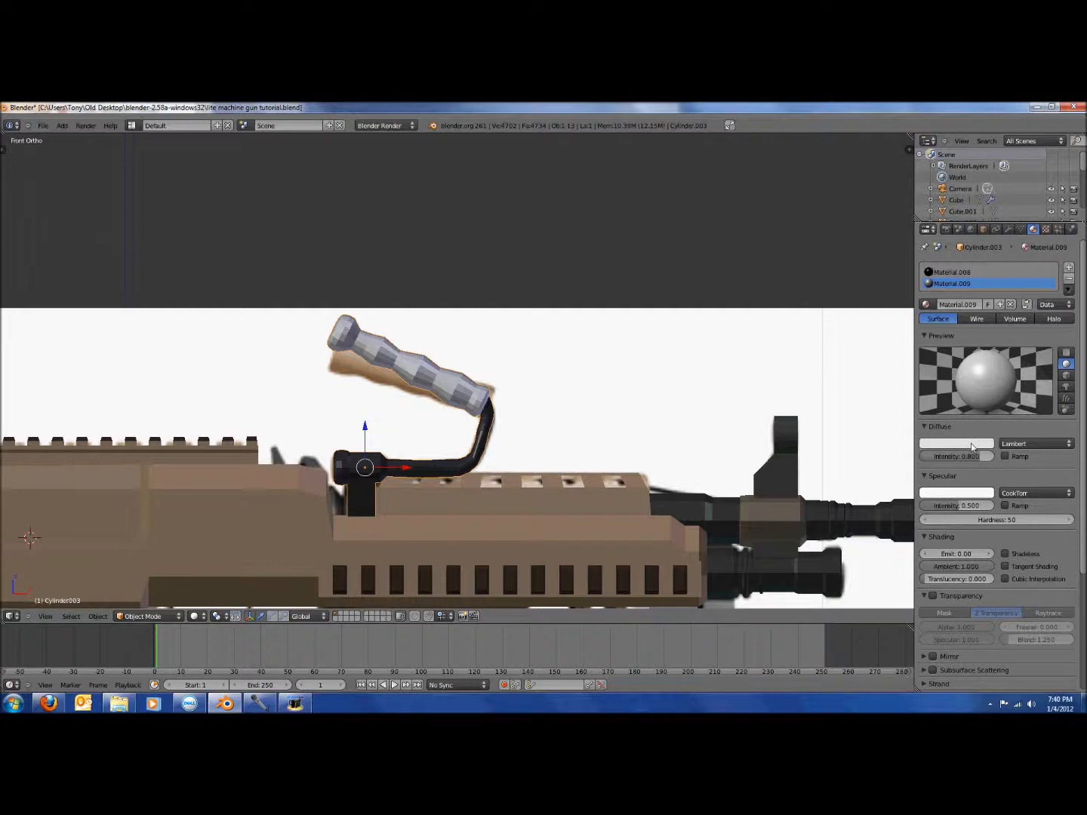
Give the selected gun part its own new material with lowered diffuse intensity
{"action": "left_click", "coordinate": [955, 443]}
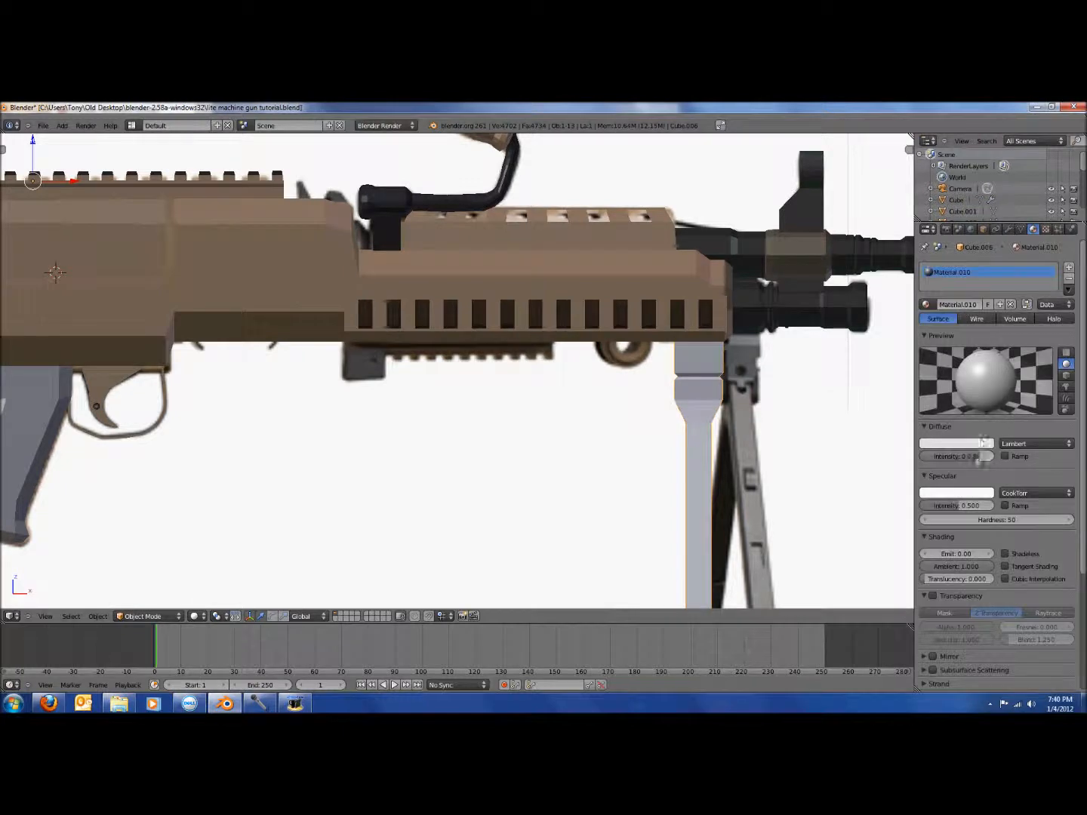
{"action": "left_click", "coordinate": [954, 443]}
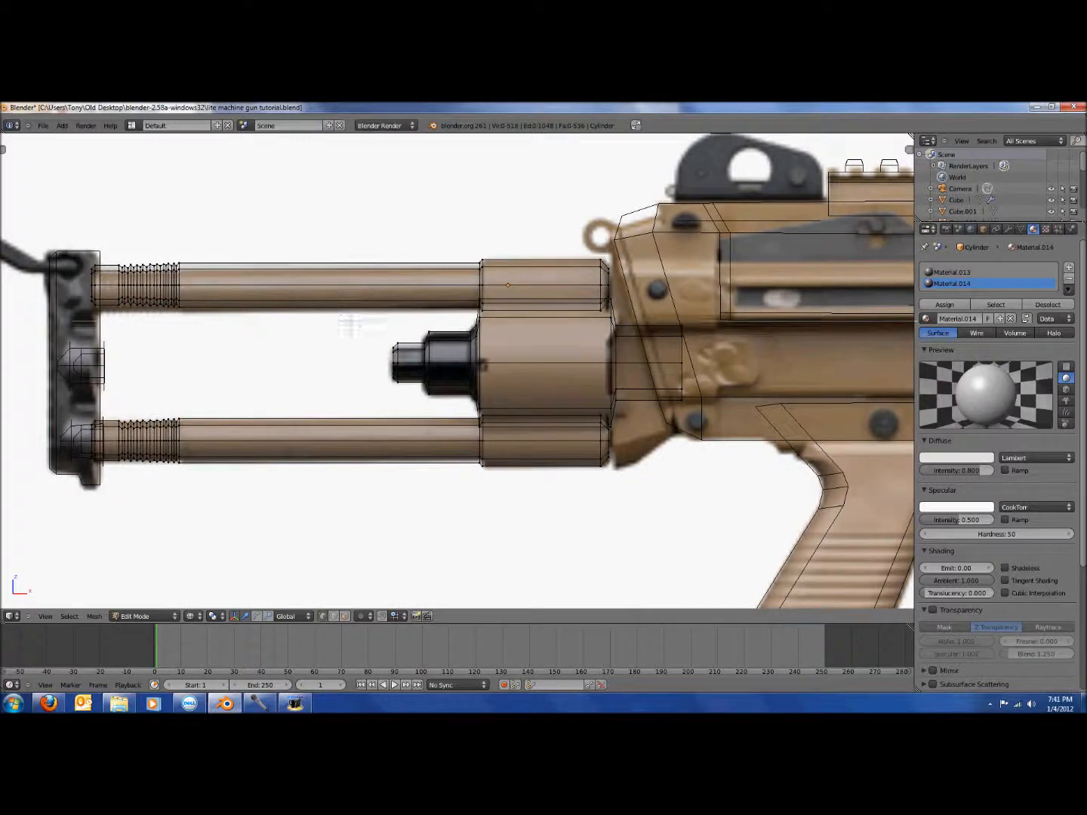
Select the barrel cylinders and nudge their grey metal material's diffuse intensity up slightly
{"action": "left_click", "coordinate": [431, 362]}
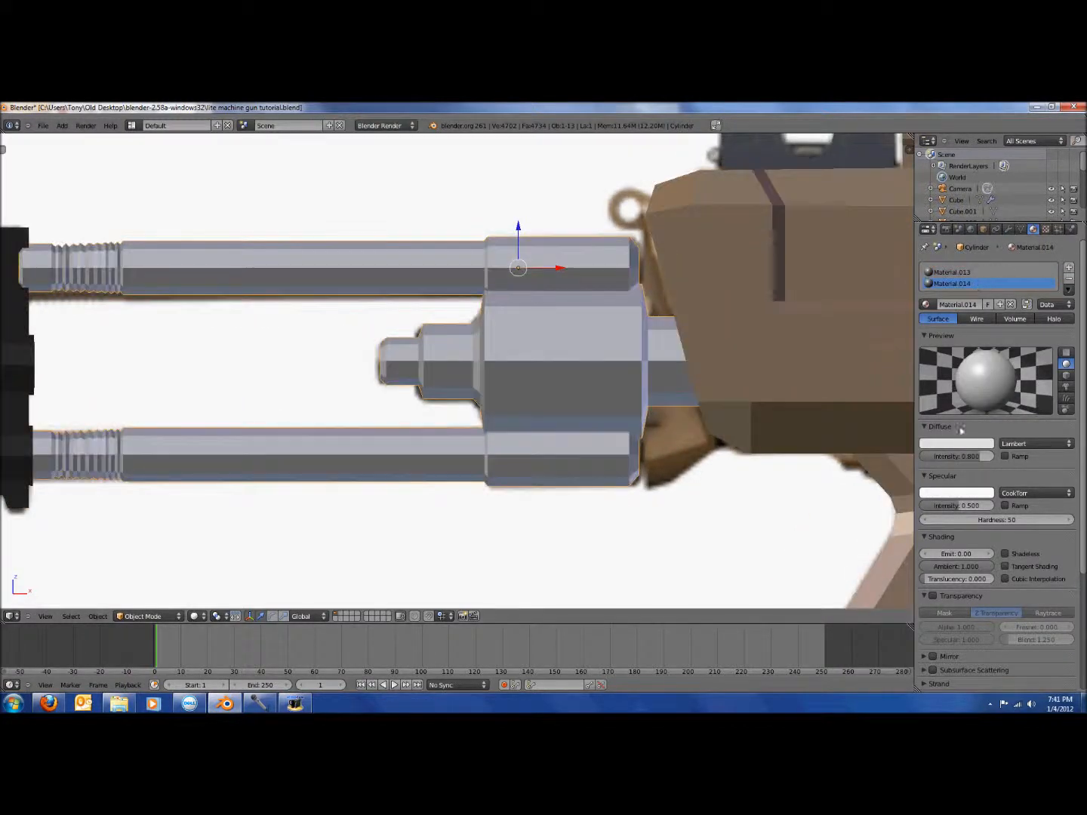
{"action": "left_click", "coordinate": [956, 444]}
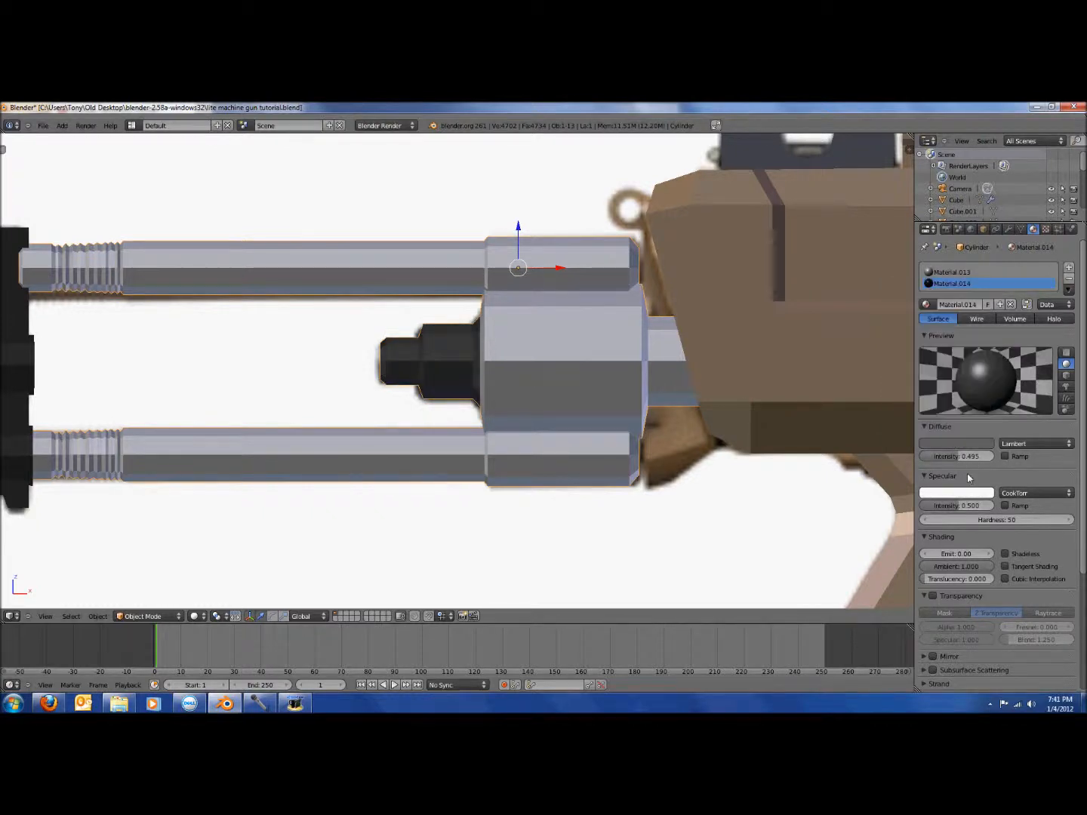
{"action": "left_click_drag", "start_coordinate": [936, 456], "coordinate": [958, 456]}
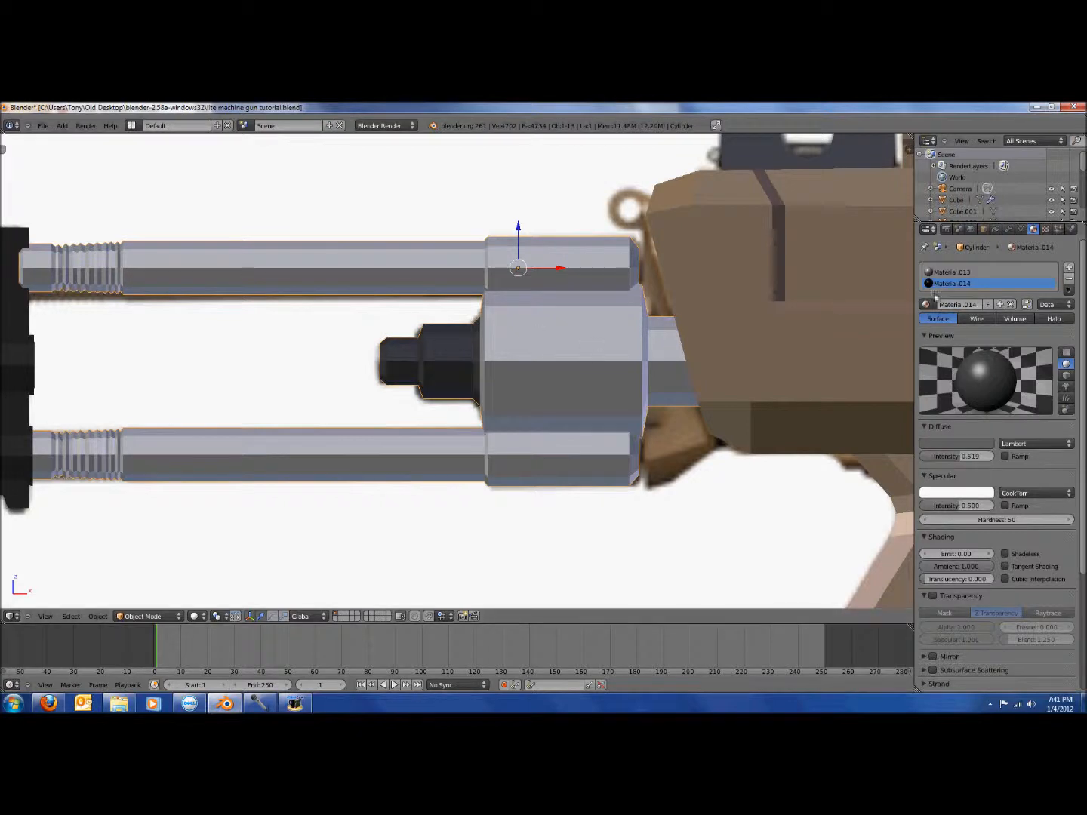
{"action": "left_click", "coordinate": [954, 272]}
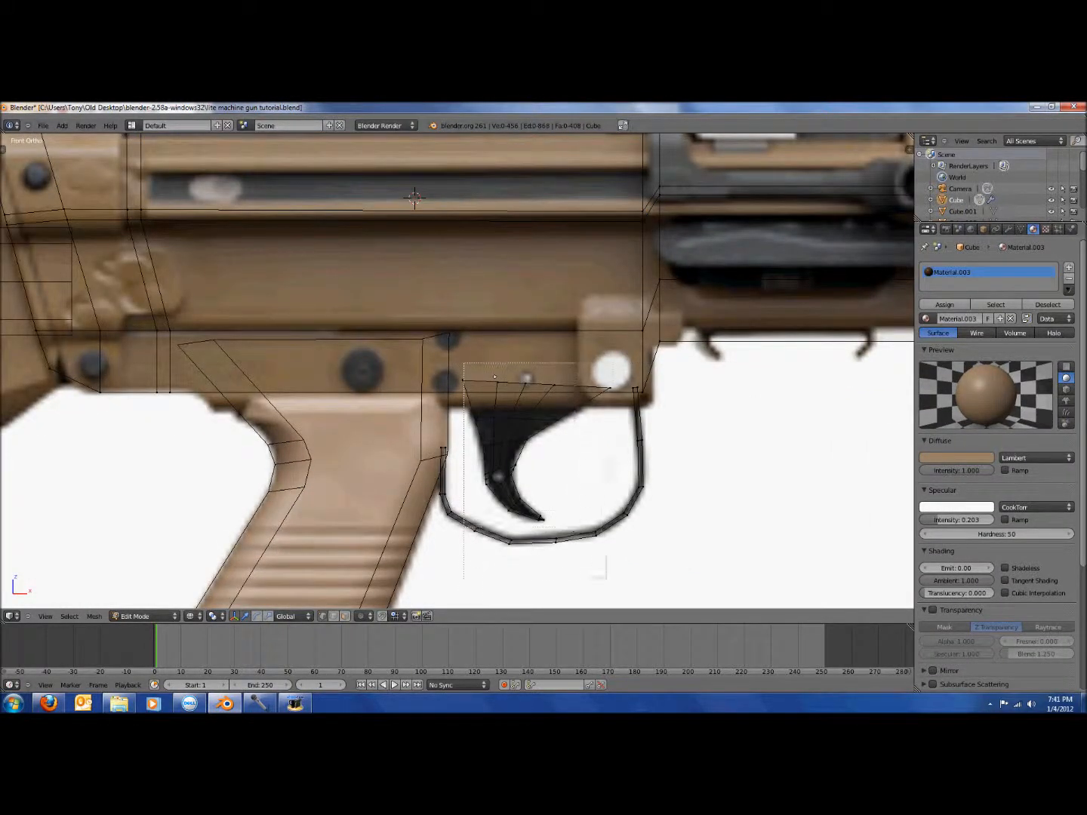
Give the selected trigger faces a second material slot holding a fresh white material
{"action": "left_click", "coordinate": [510, 461]}
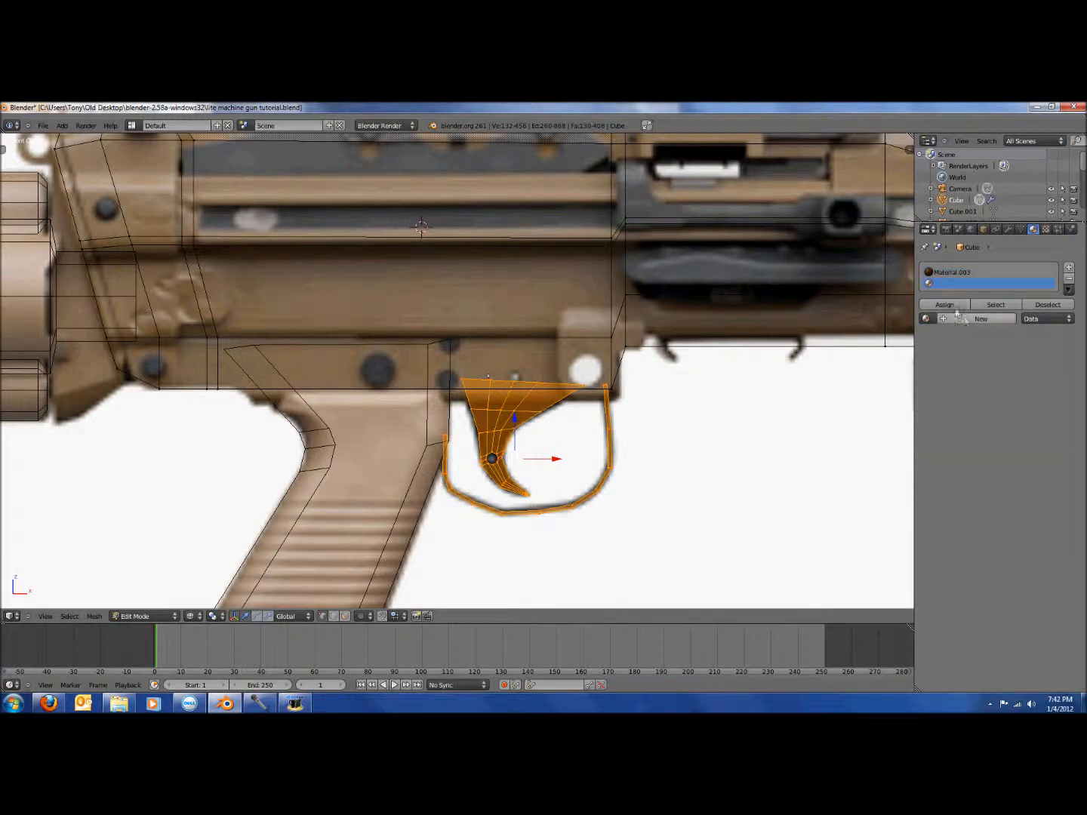
{"action": "left_click", "coordinate": [979, 319]}
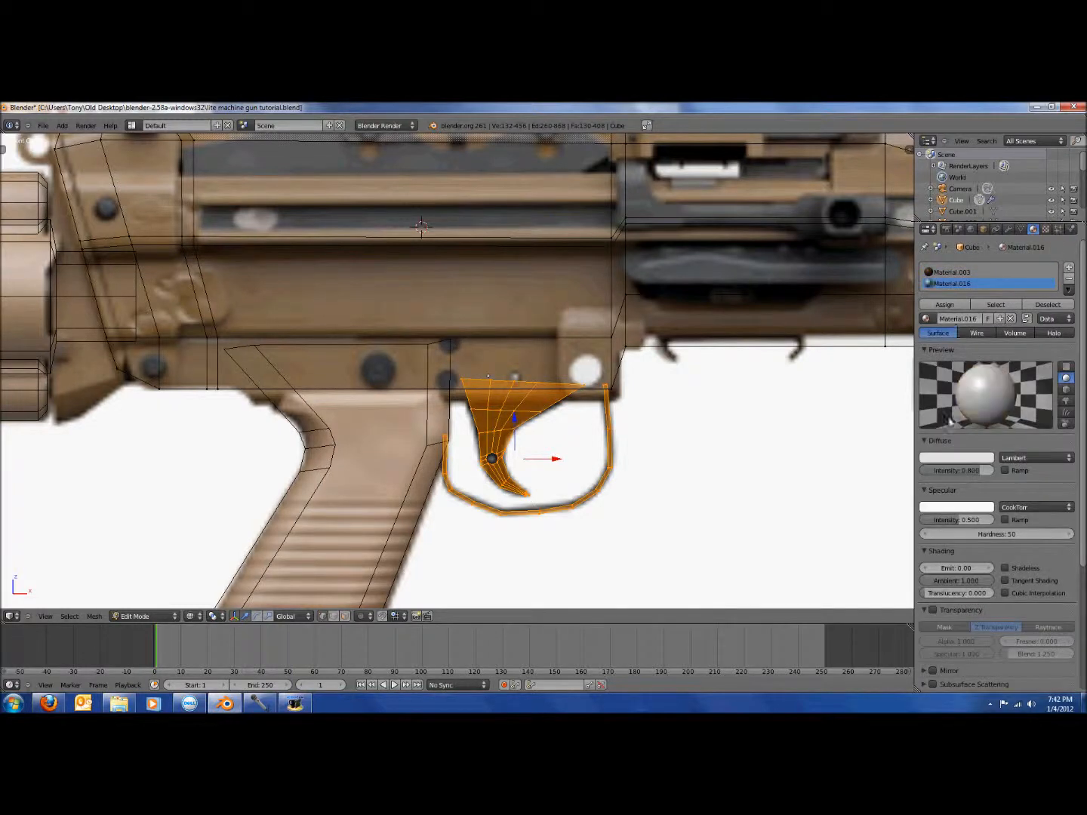
{"action": "left_click", "coordinate": [957, 457]}
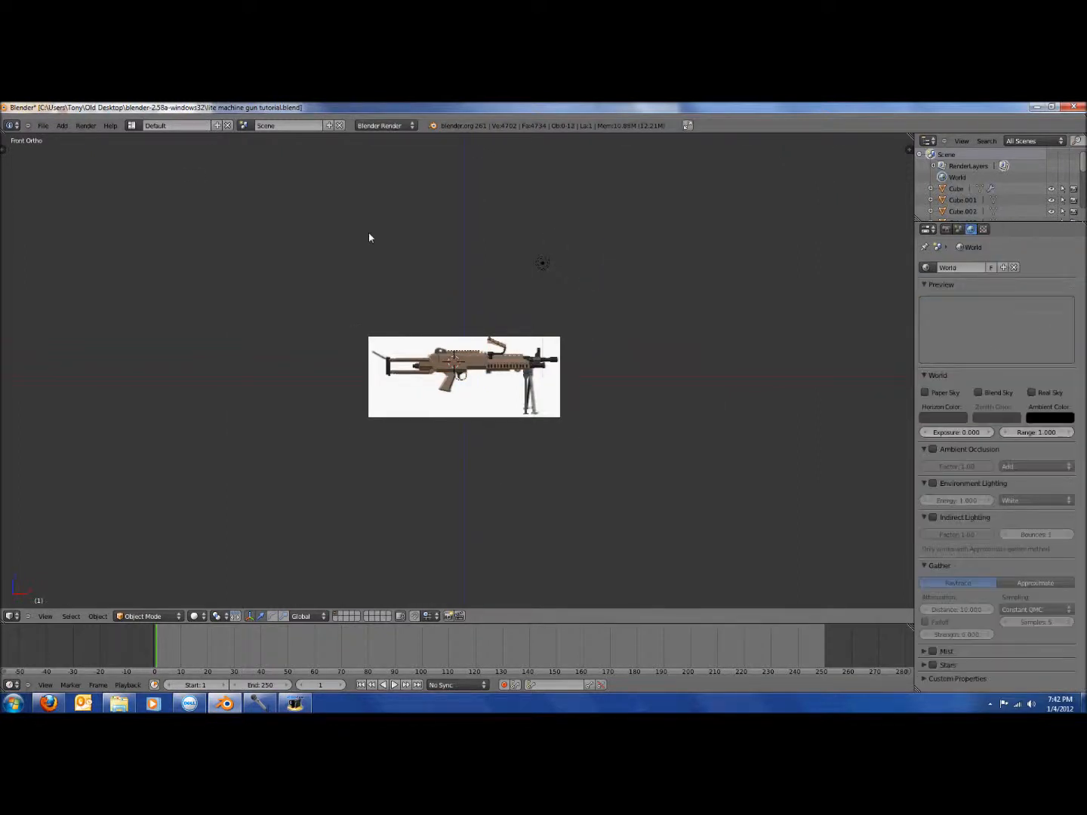
Frame the whole machine gun model with the World settings showing
{"action": "left_click", "coordinate": [62, 126]}
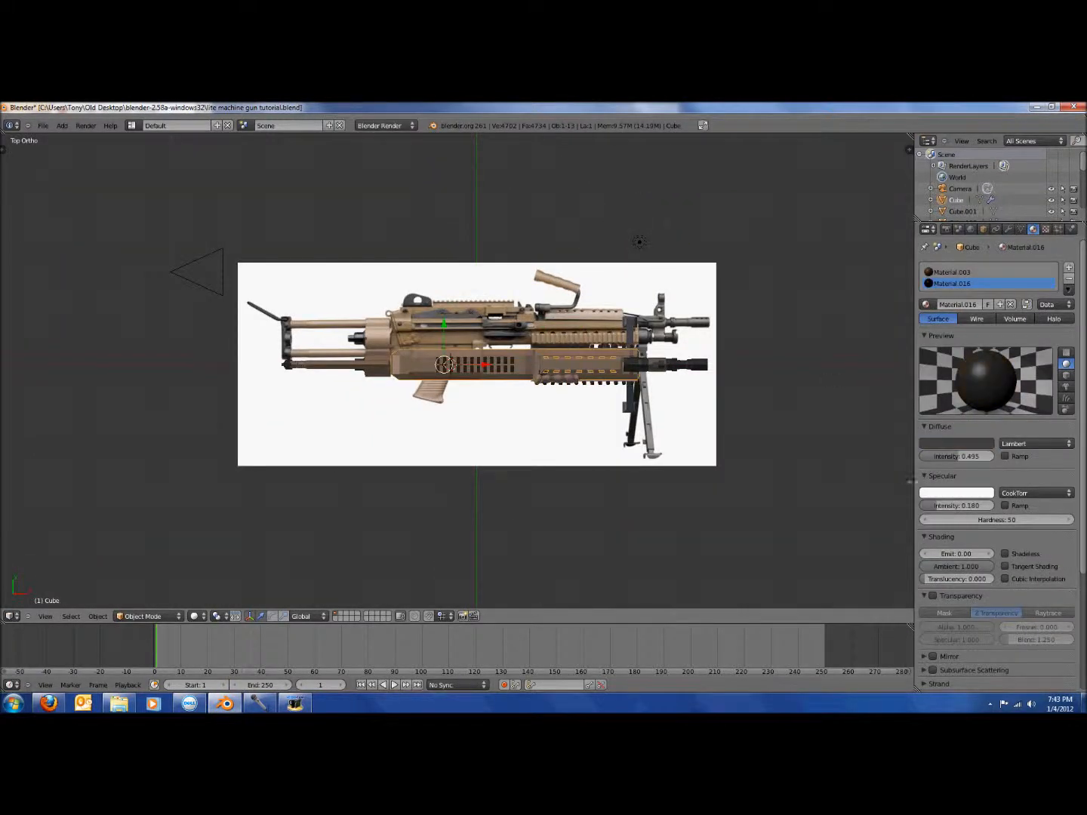
Add a point lamp and check the first-person gun position through the camera
{"action": "left_click", "coordinate": [952, 272]}
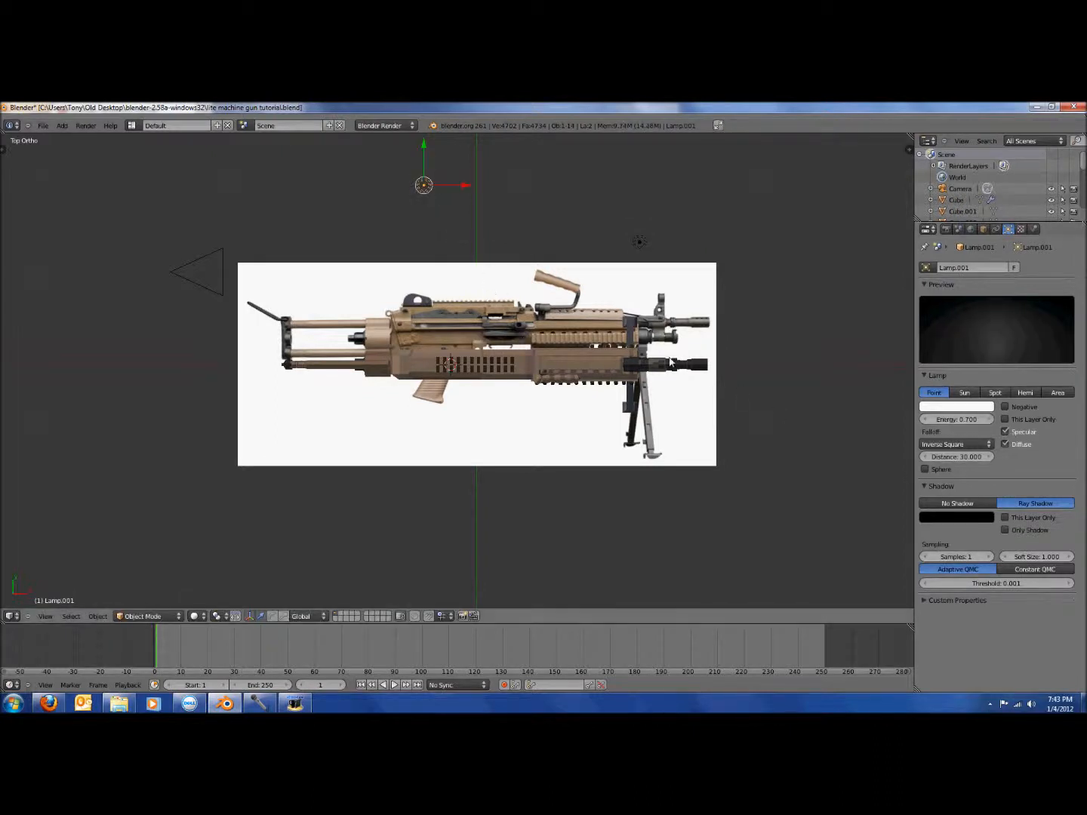
{"action": "key", "text": "F12"}
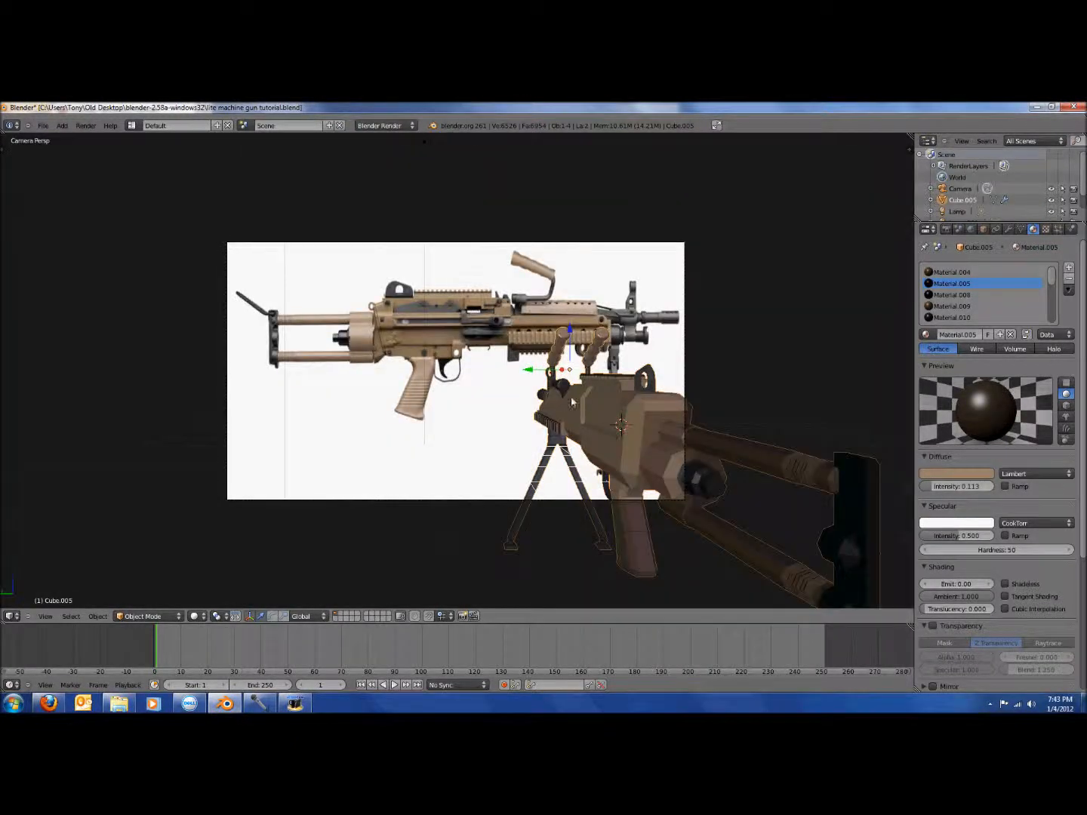
{"action": "key", "text": "F12"}
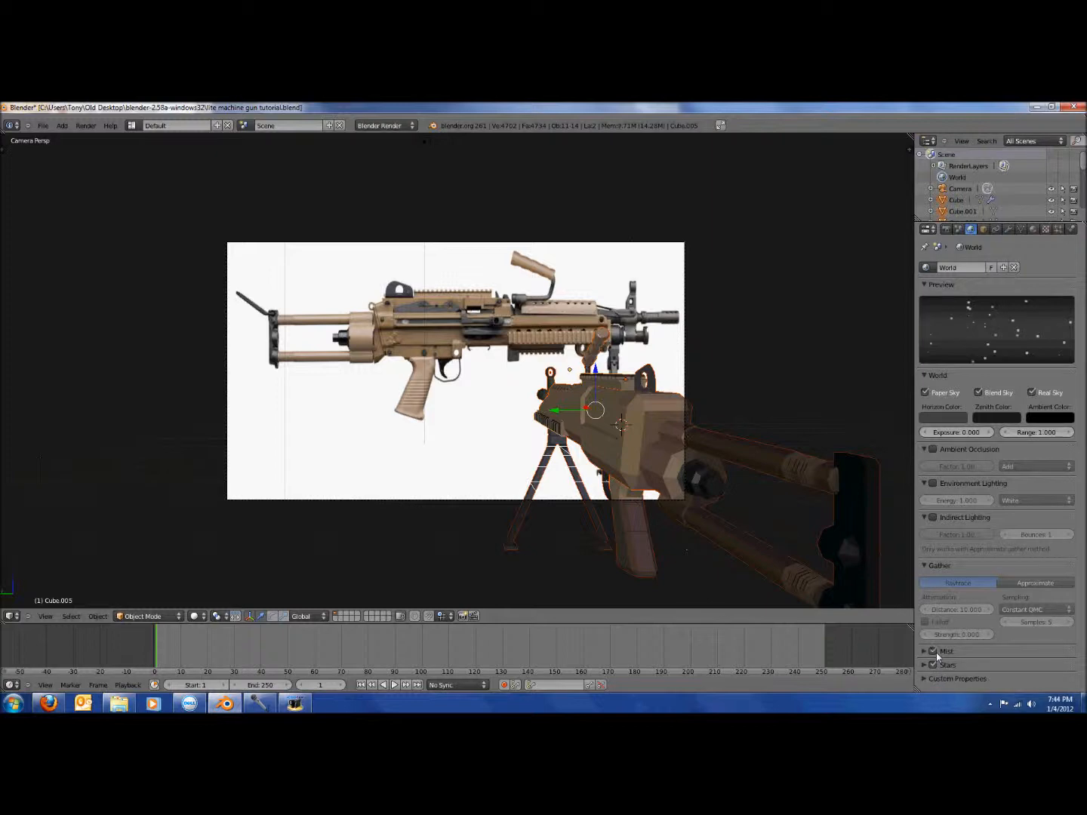
Set the sky Horizon Color to dark blue and Zenith Color to near black
{"action": "left_click", "coordinate": [942, 415]}
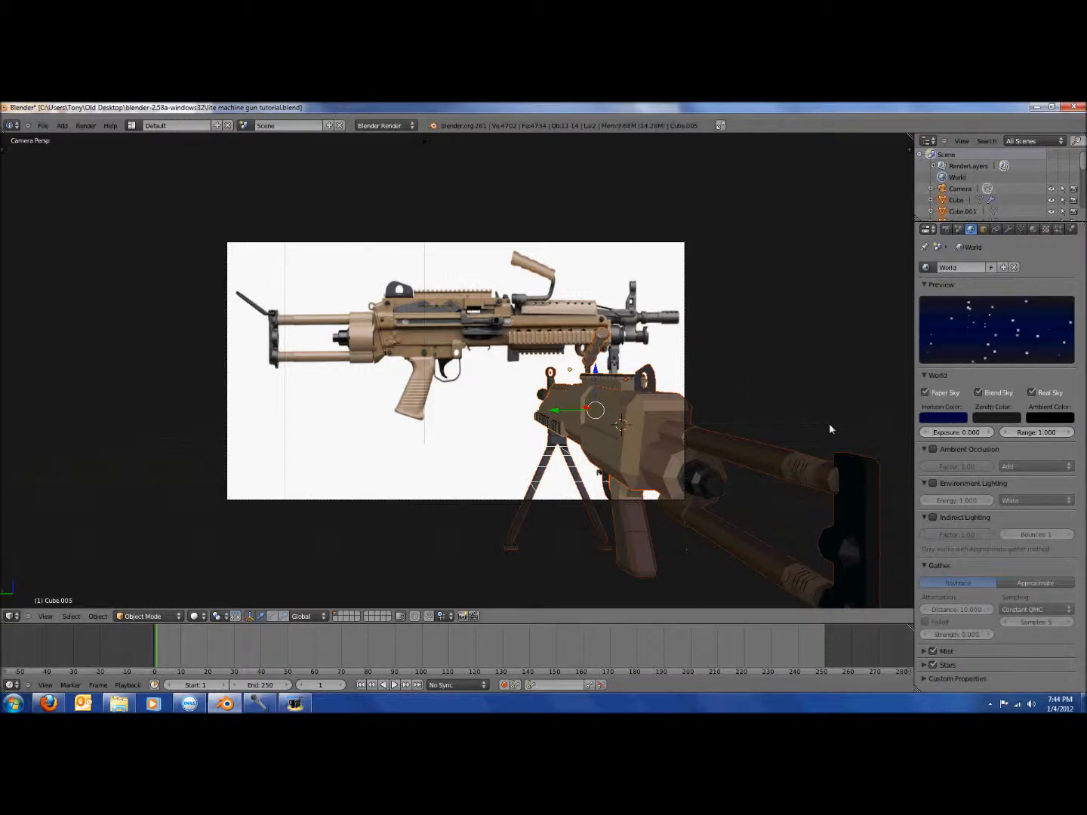
{"action": "left_click", "coordinate": [941, 416]}
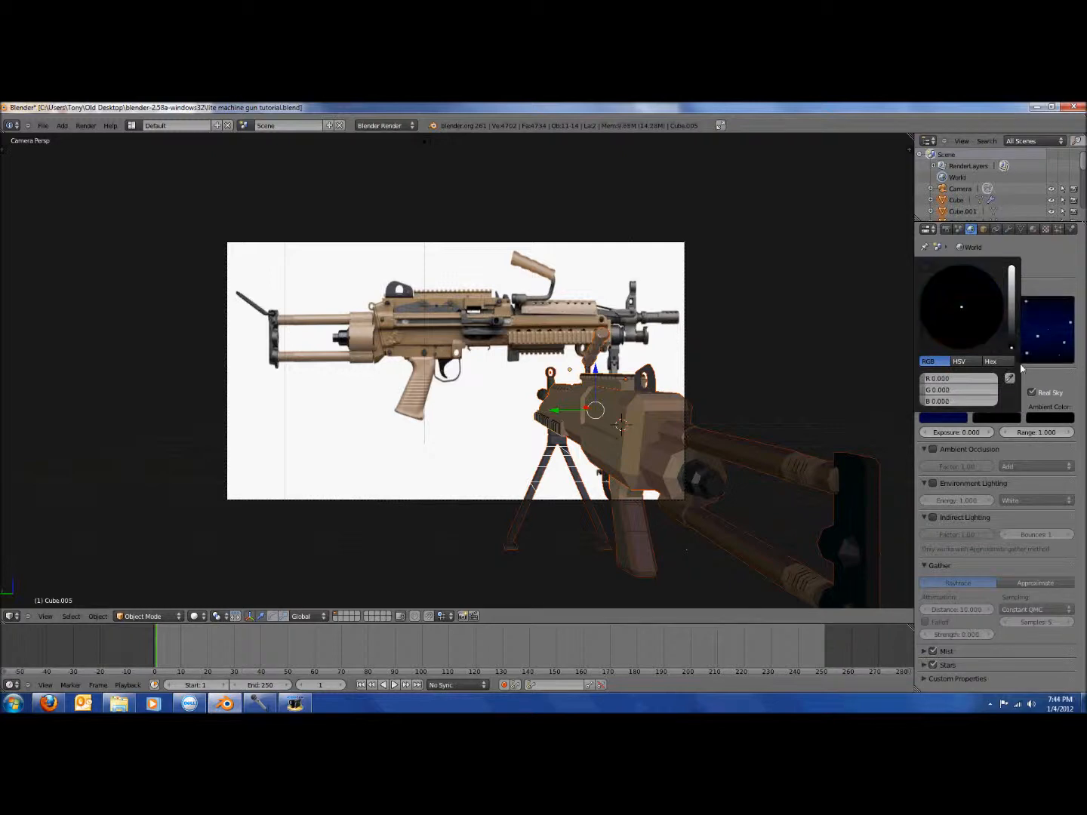
{"action": "left_click", "coordinate": [62, 126]}
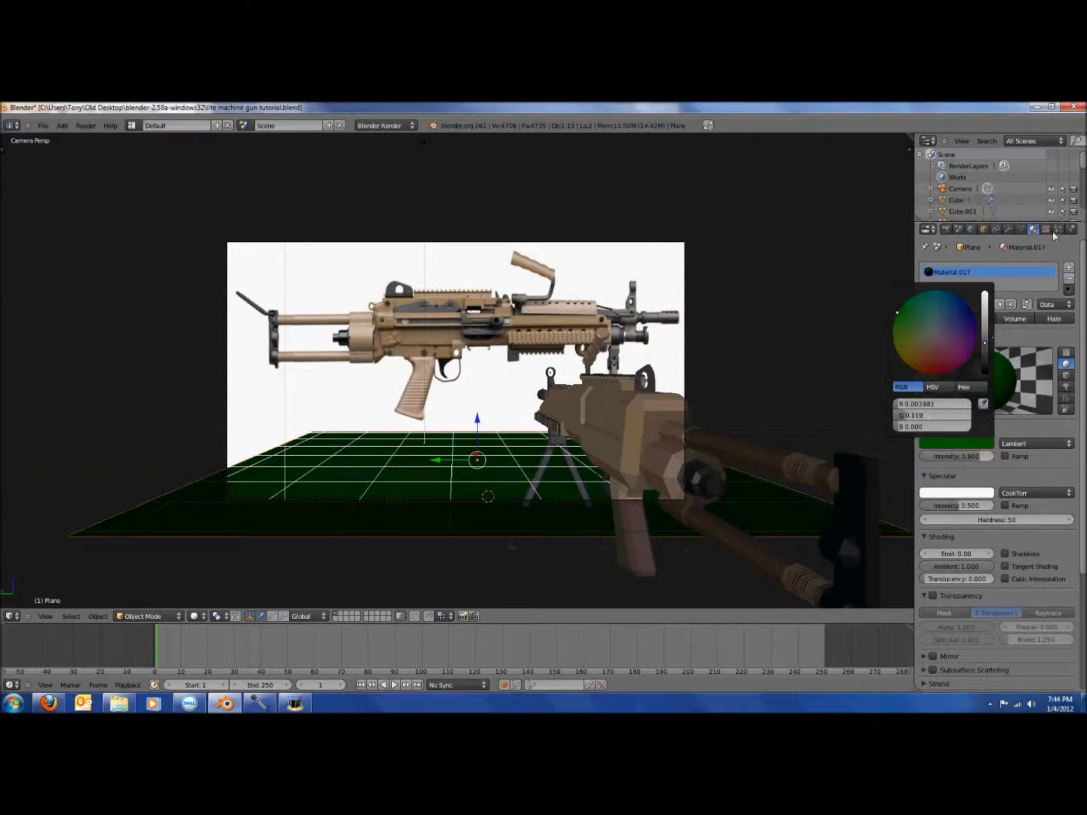
Make the ground plane dark green with a Clouds texture and move it under the gun
{"action": "left_click", "coordinate": [1045, 230]}
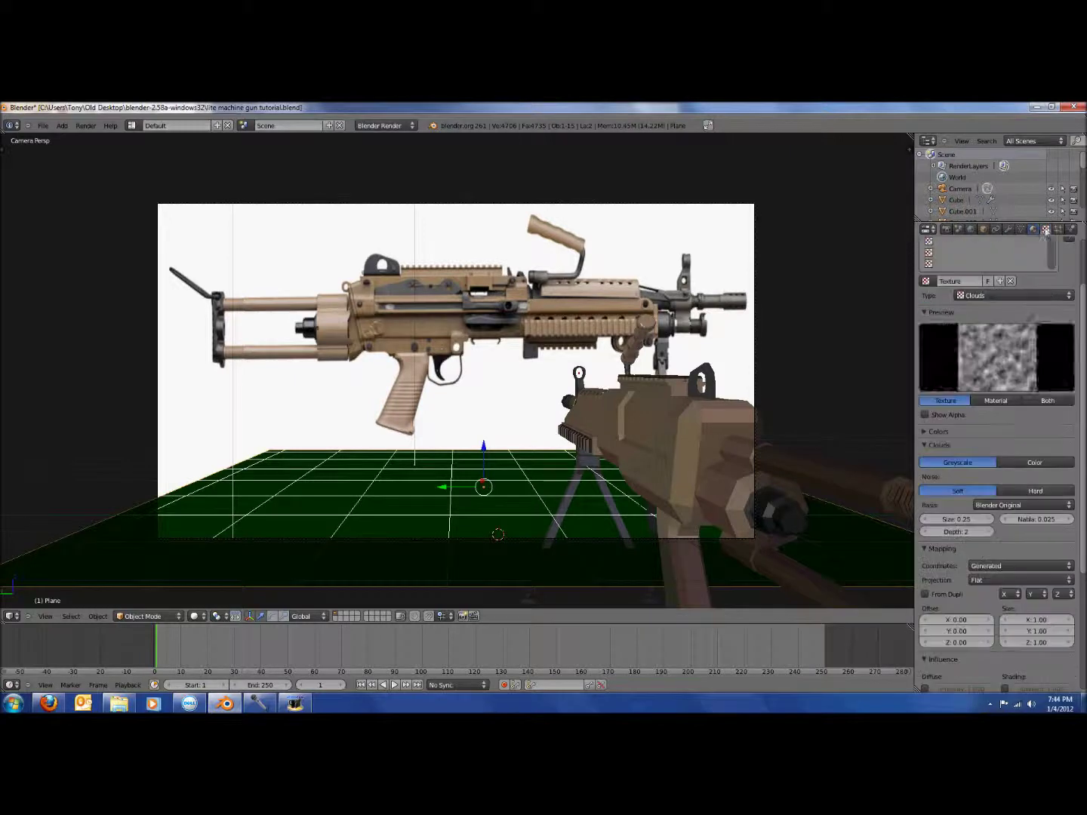
{"action": "left_click", "coordinate": [971, 229]}
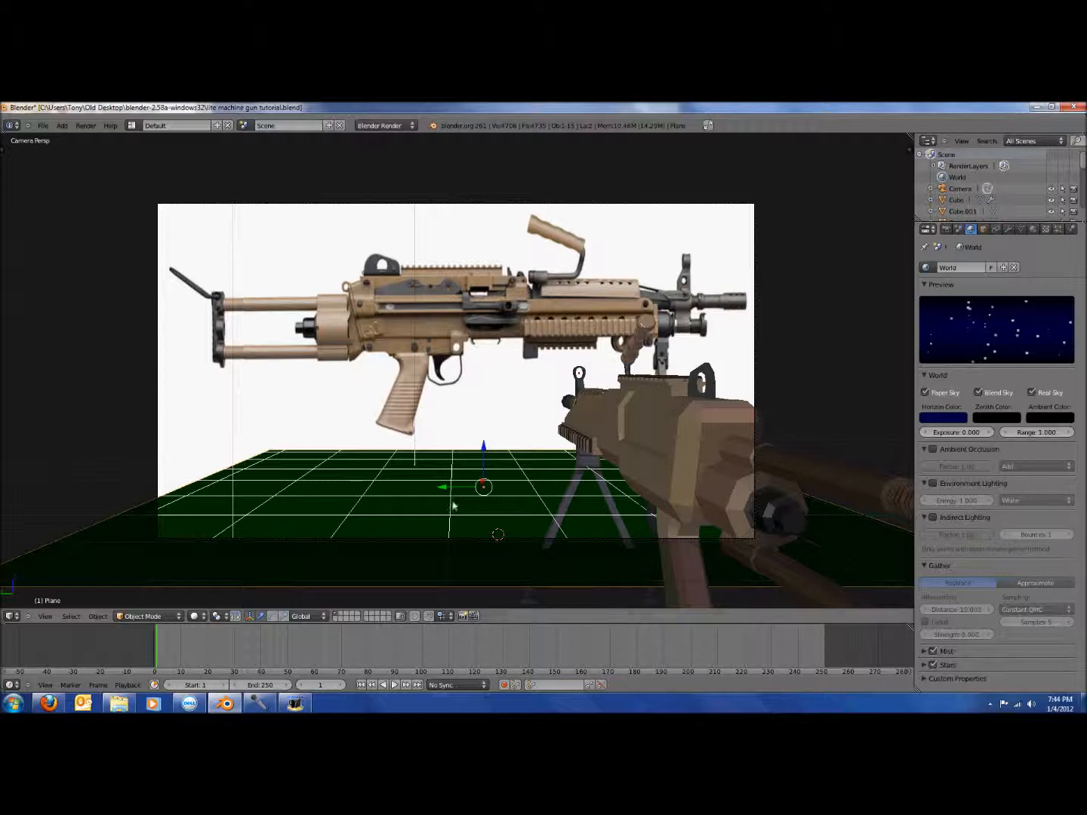
{"action": "left_click_drag", "start_coordinate": [483, 486], "coordinate": [480, 504]}
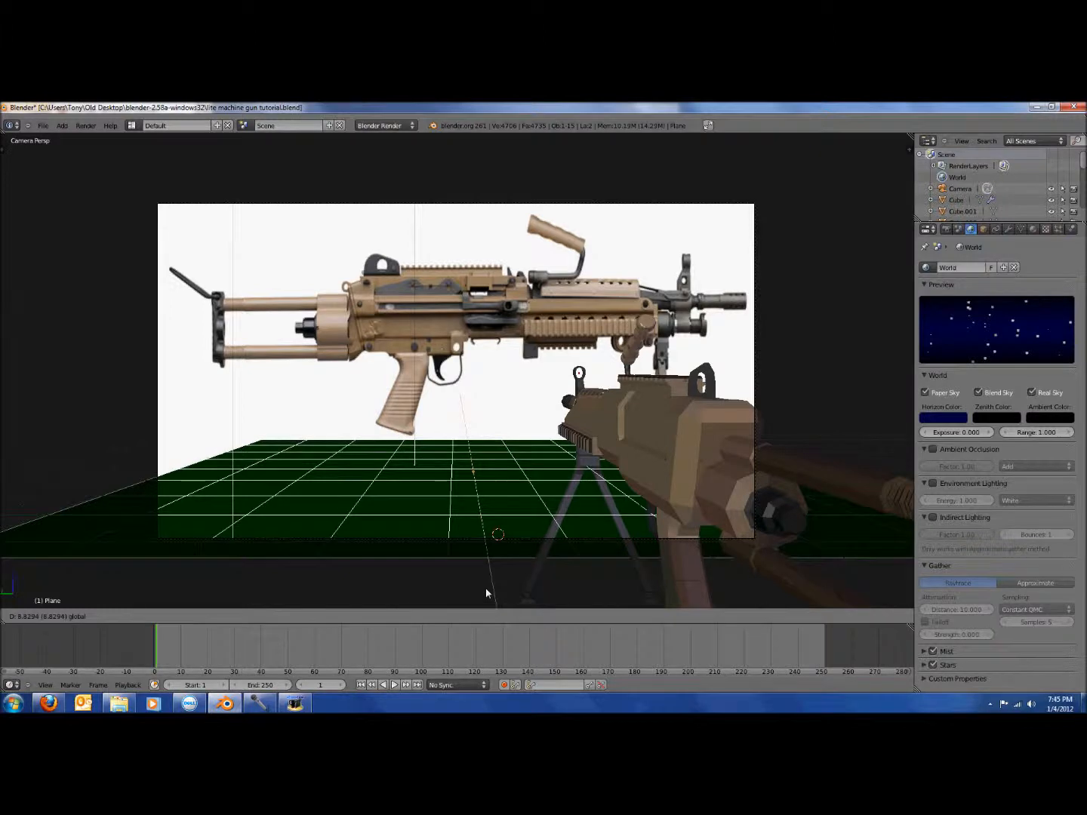
Render the first-person camera view of the gun against the night sky
{"action": "key", "text": "F12"}
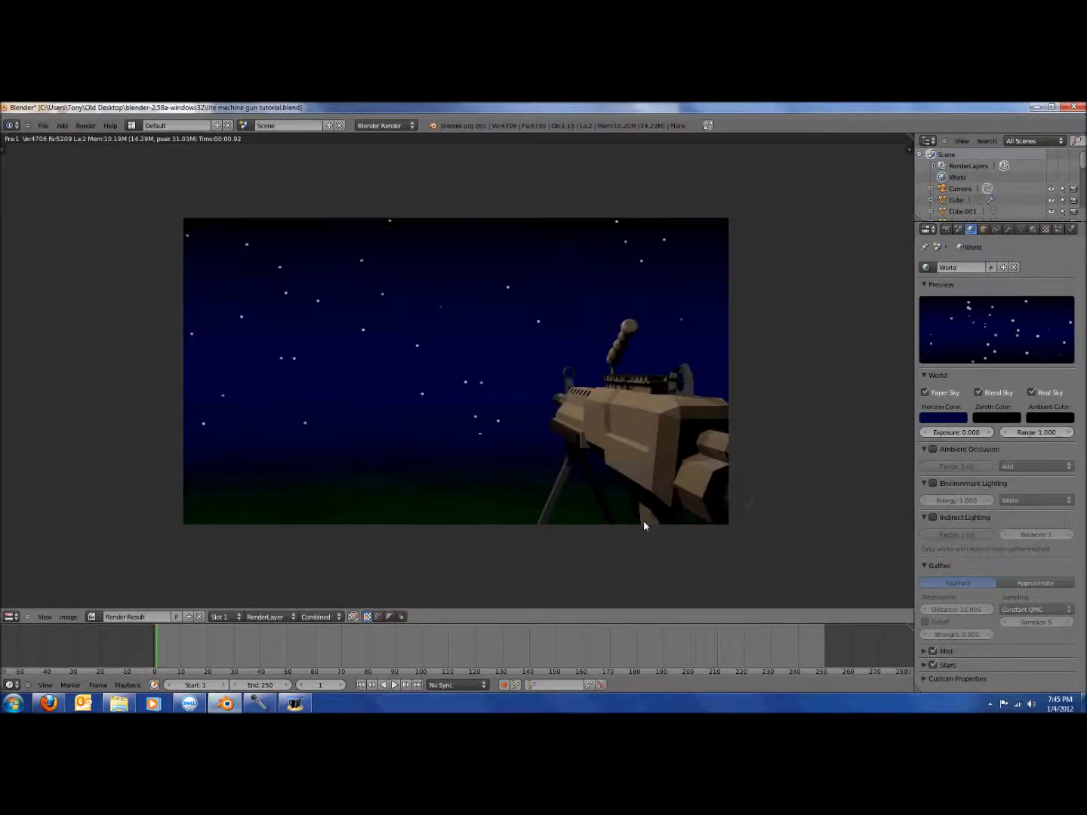
{"action": "mouse_move", "coordinate": [782, 501]}
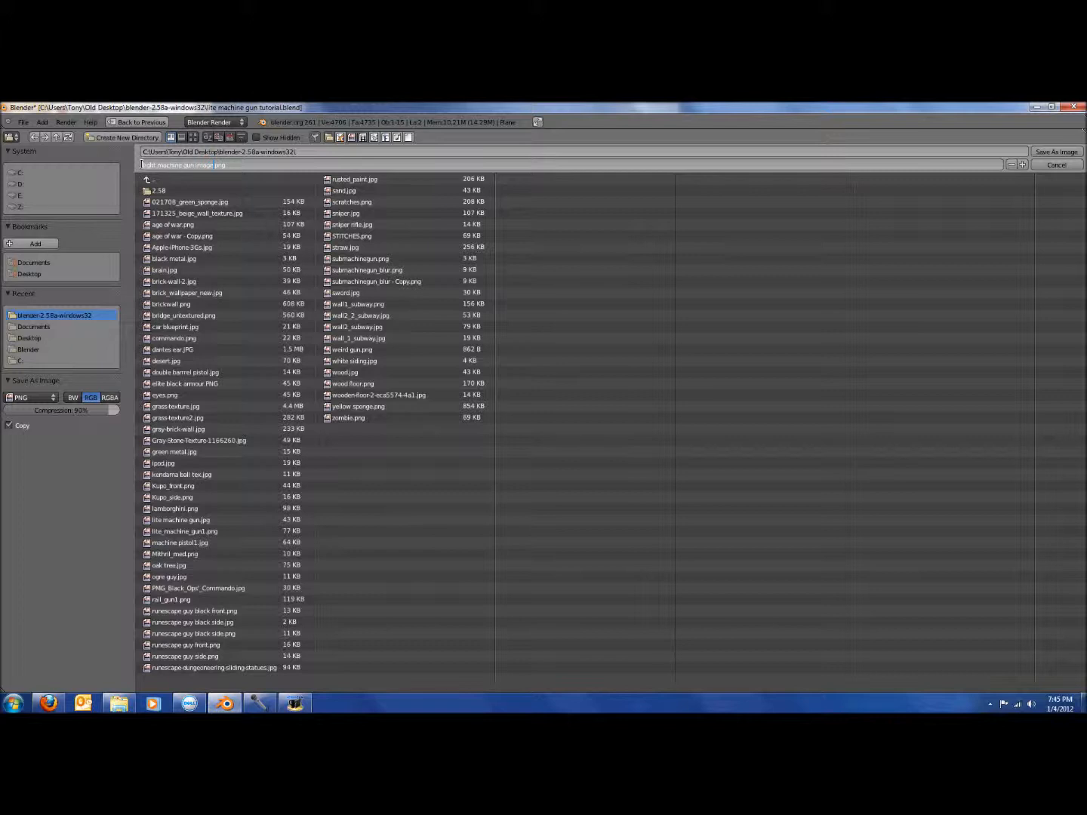
Browse into the Blender folder in the save-image file browser
{"action": "left_click", "coordinate": [28, 349]}
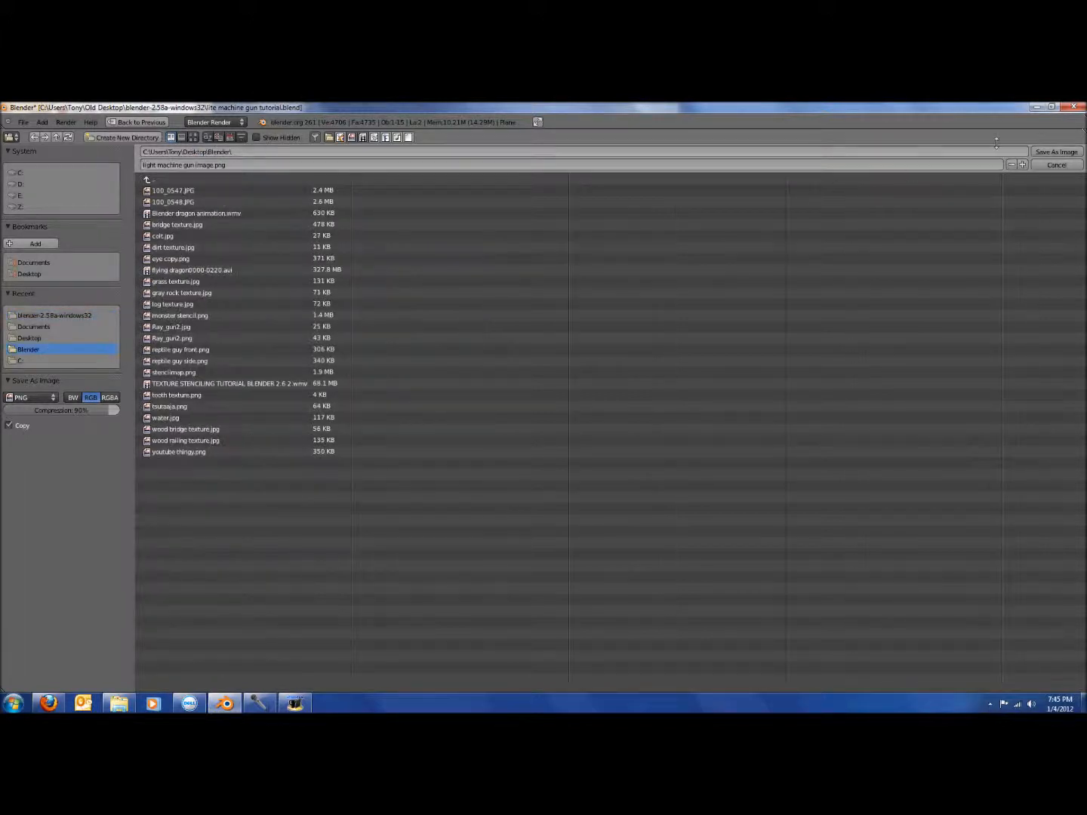